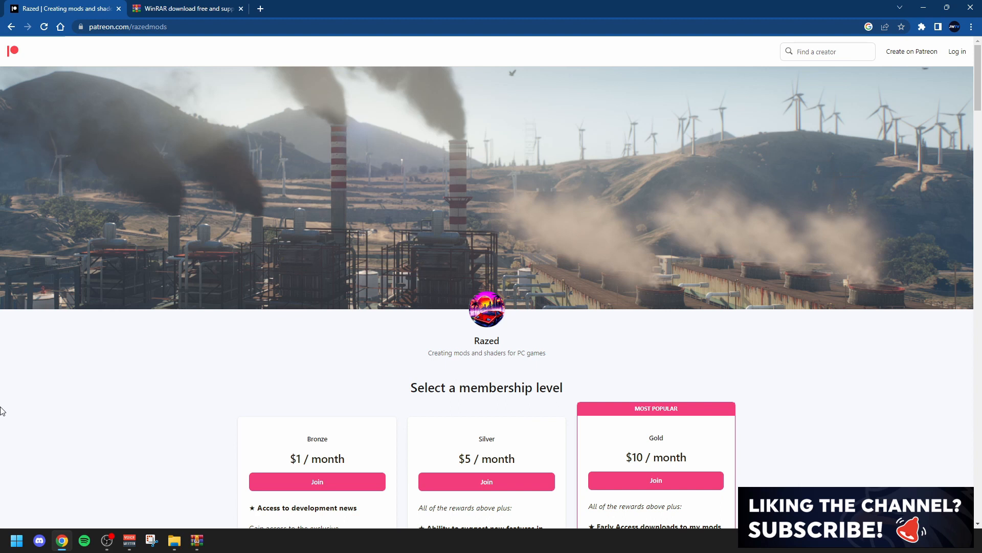
pyautogui.moveTo(85, 379)
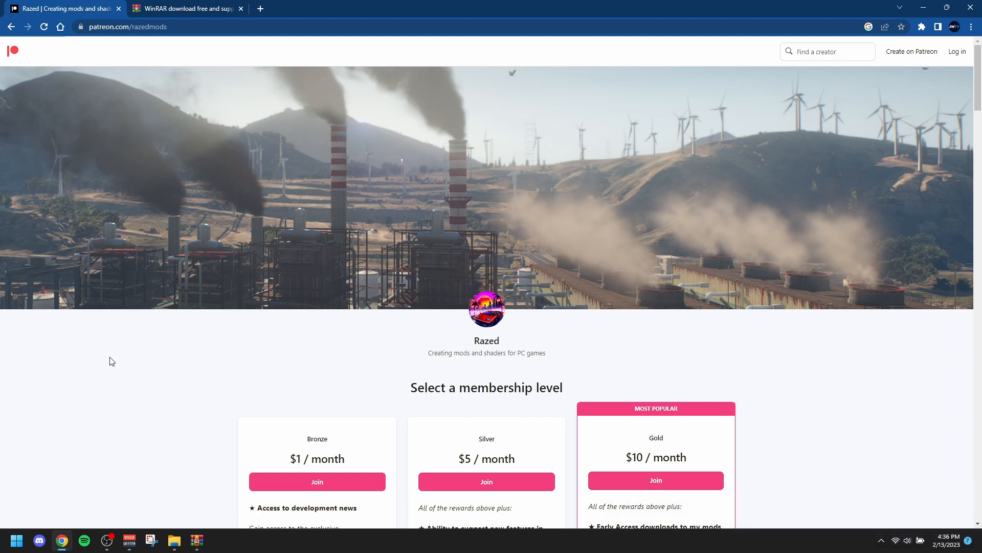
# Select the 5.34 GB NVE Newer Version archive in Downloads and show its WinRAR options
pyautogui.scroll(-3)
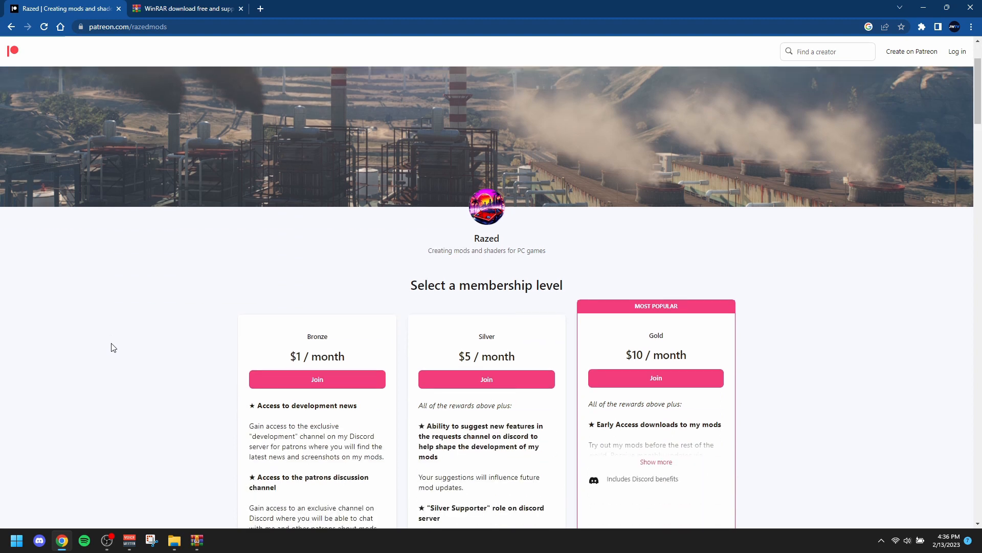
pyautogui.moveTo(114, 344)
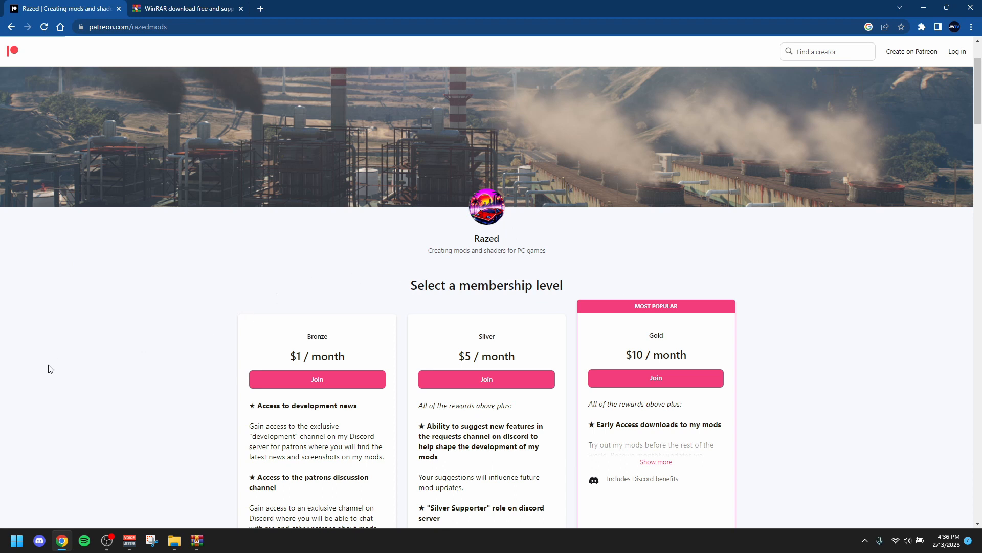
pyautogui.moveTo(36, 368)
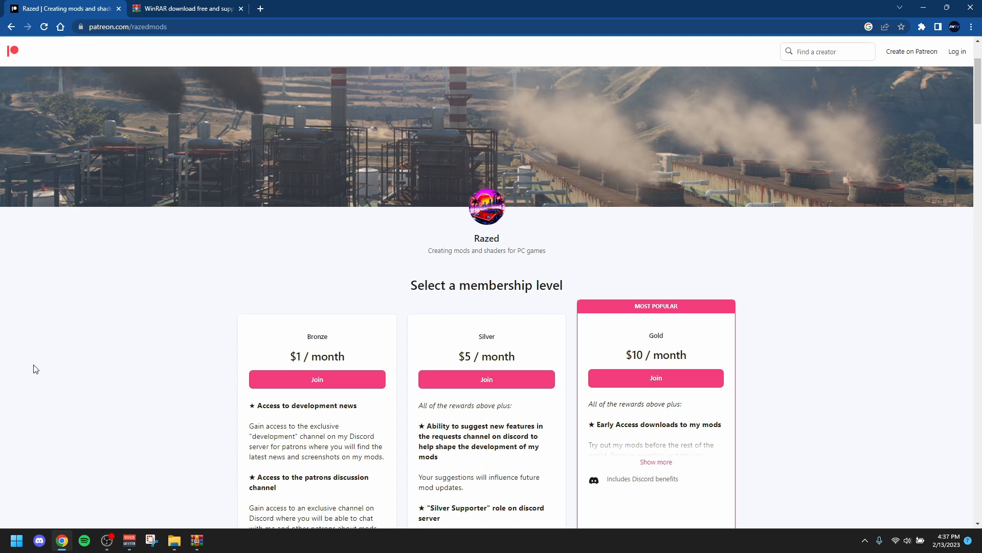
pyautogui.moveTo(108, 234)
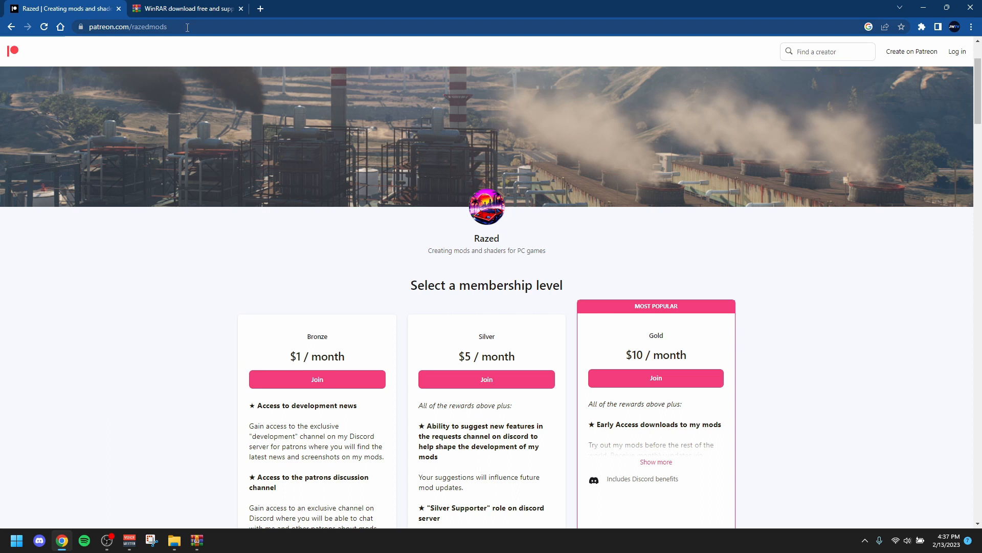
pyautogui.click(186, 8)
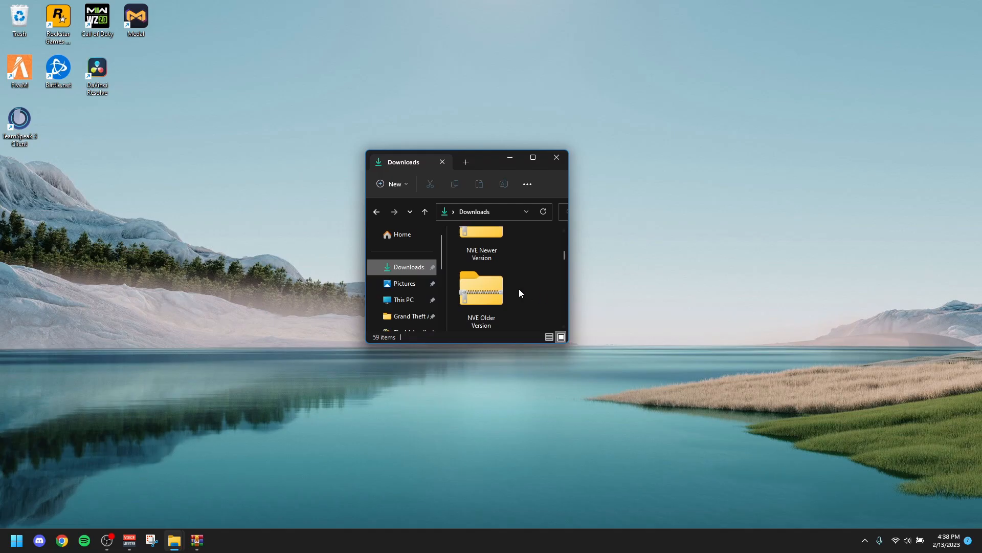
pyautogui.moveTo(481, 241)
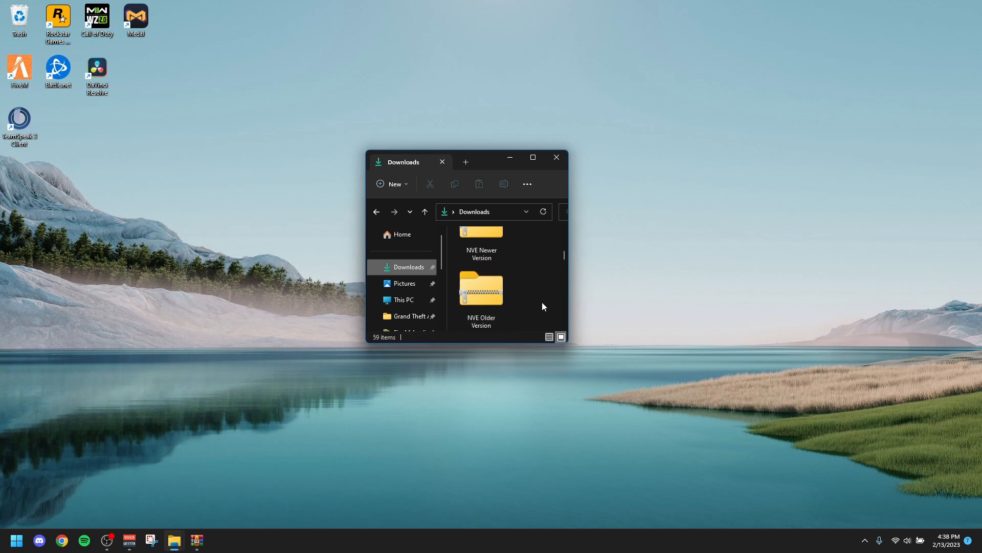
pyautogui.moveTo(537, 278)
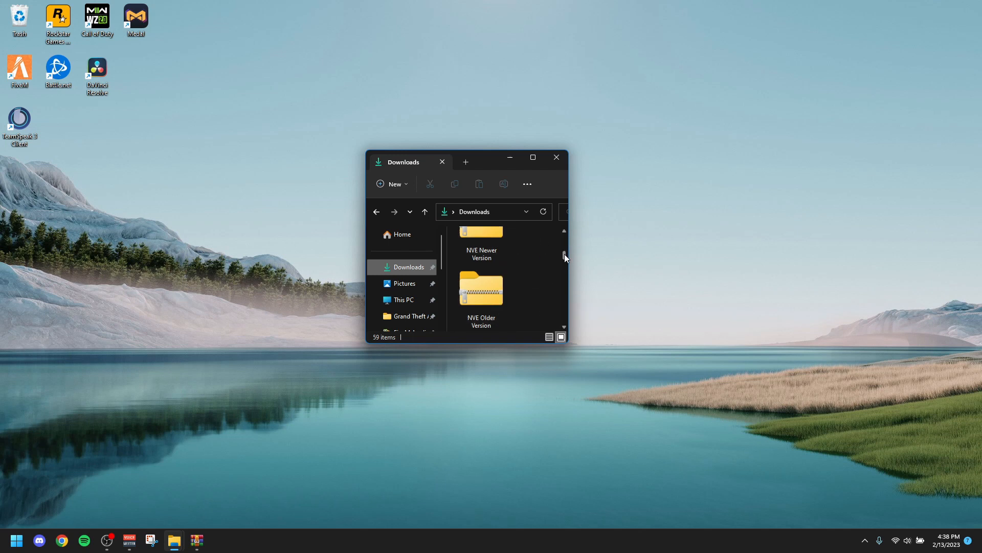
pyautogui.click(481, 241)
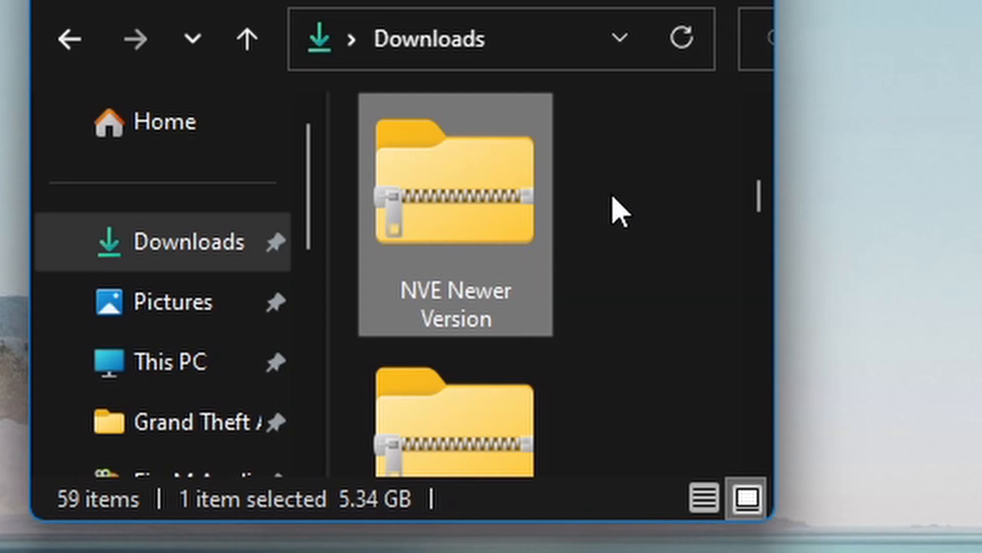
pyautogui.moveTo(639, 228)
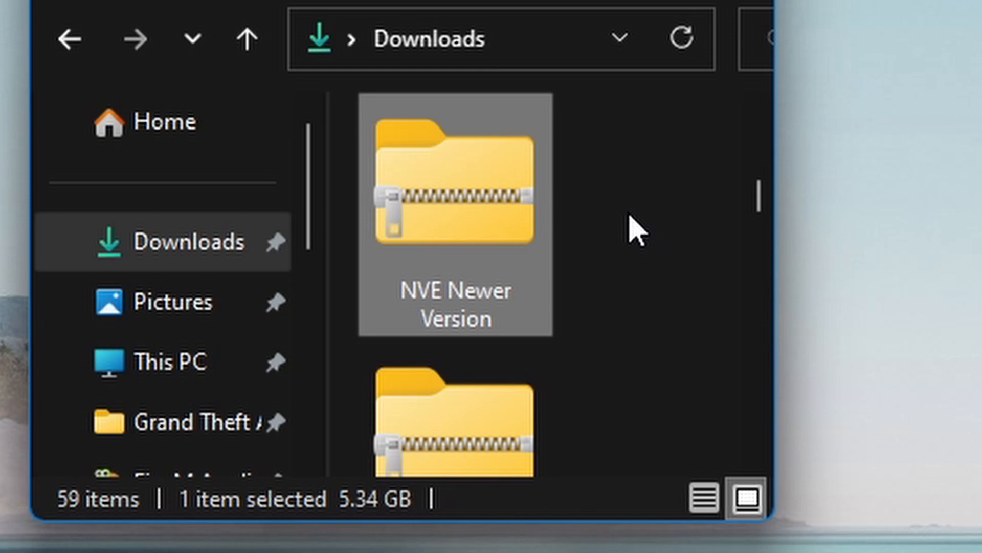
pyautogui.rightClick(477, 260)
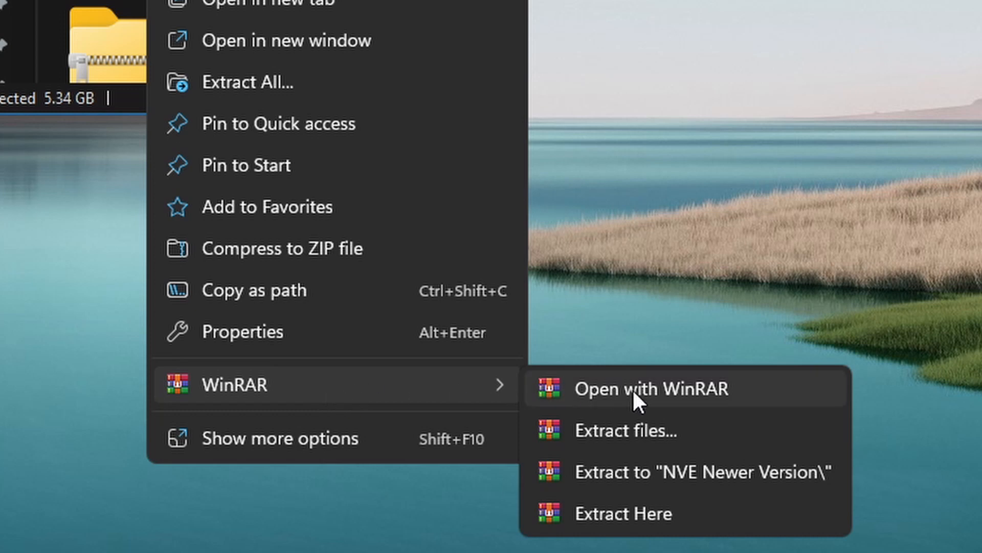
# Open NVE Newer Version with WinRAR, revealing Optional Add-Ons, Main Package, ENB (Required) and README
pyautogui.click(651, 388)
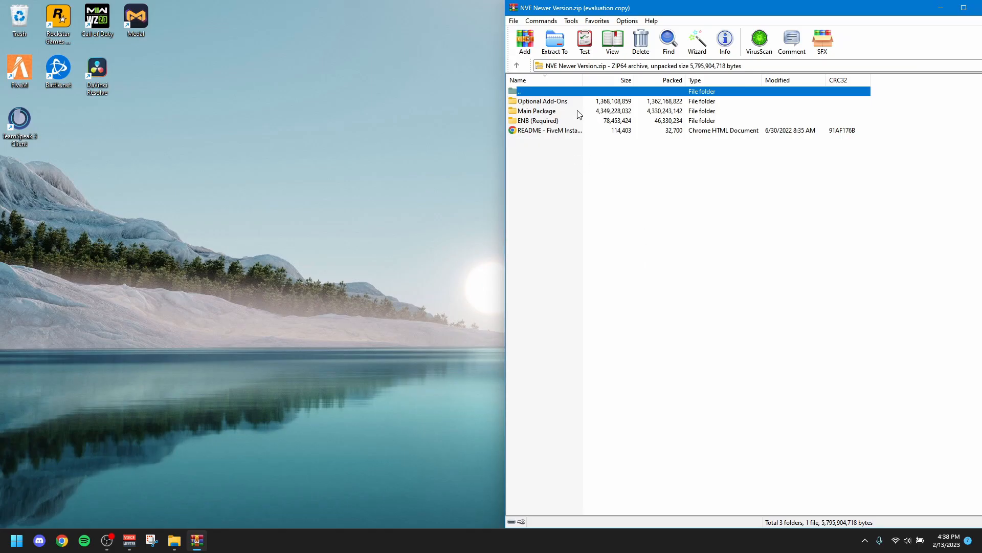
pyautogui.moveTo(501, 40)
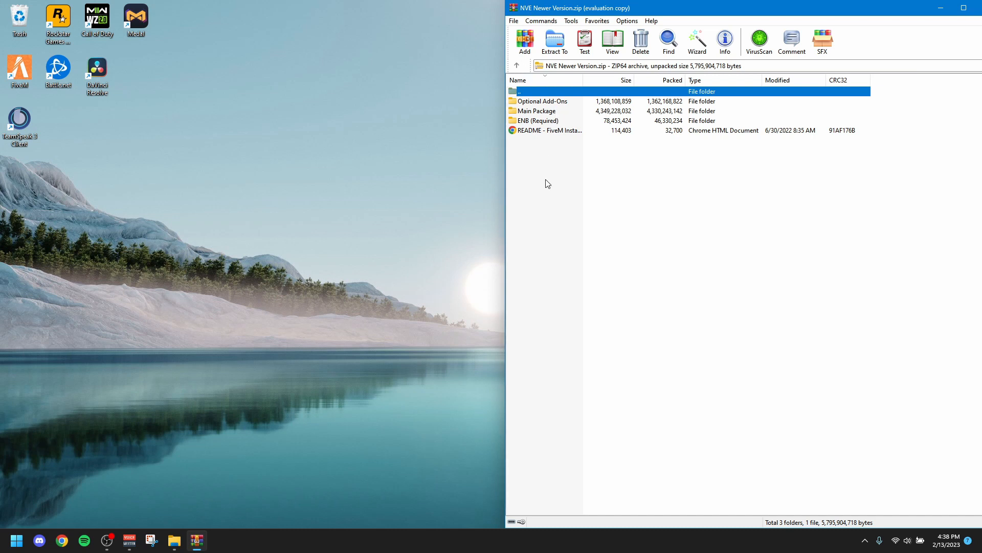
pyautogui.moveTo(618, 480)
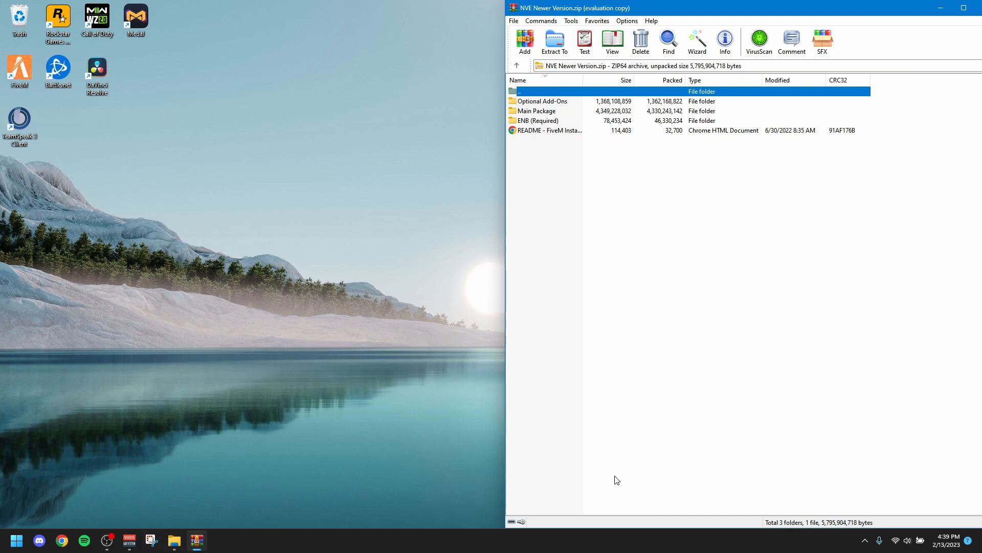
pyautogui.moveTo(576, 127)
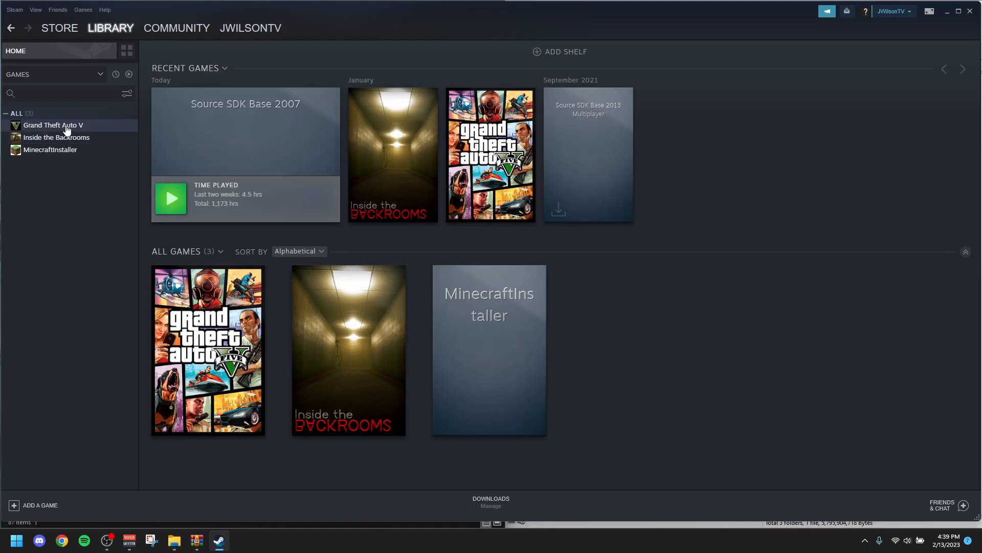
# Browse to Grand Theft Auto V's local files from its Steam Properties
pyautogui.click(53, 125)
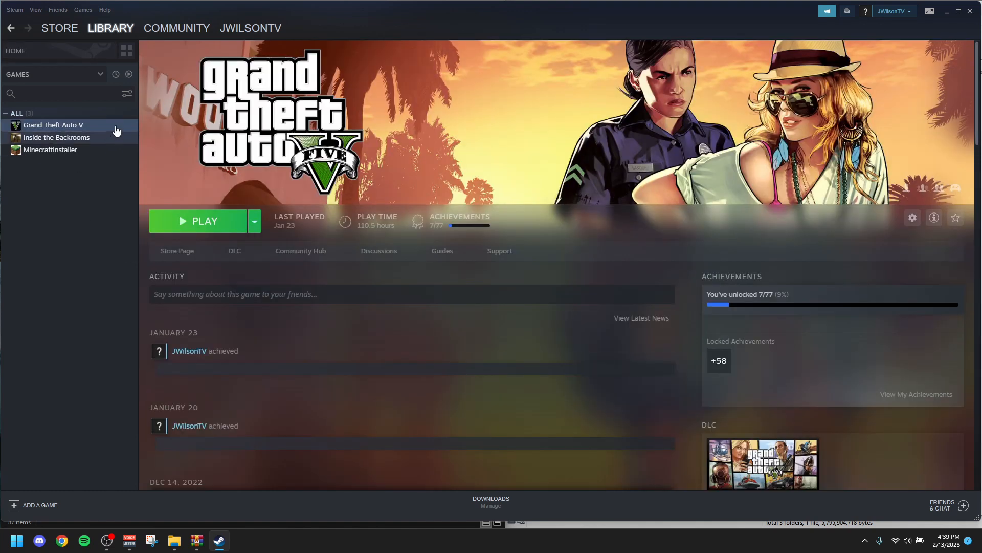
pyautogui.rightClick(53, 125)
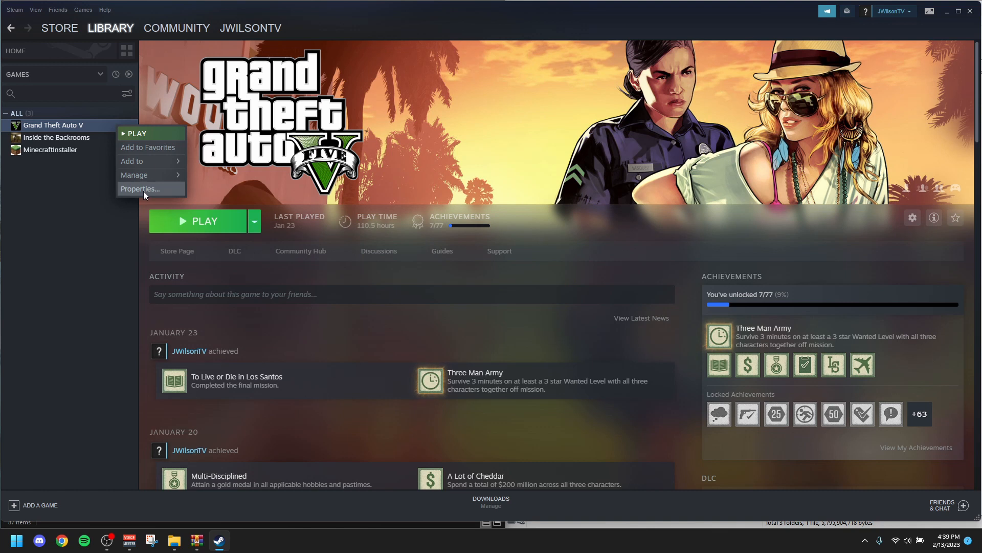
pyautogui.click(140, 189)
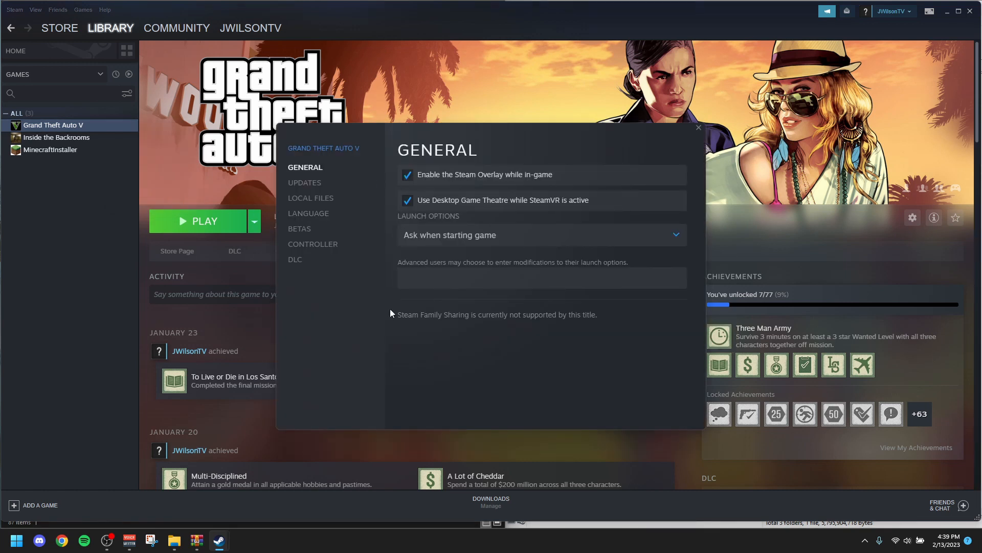
pyautogui.click(310, 198)
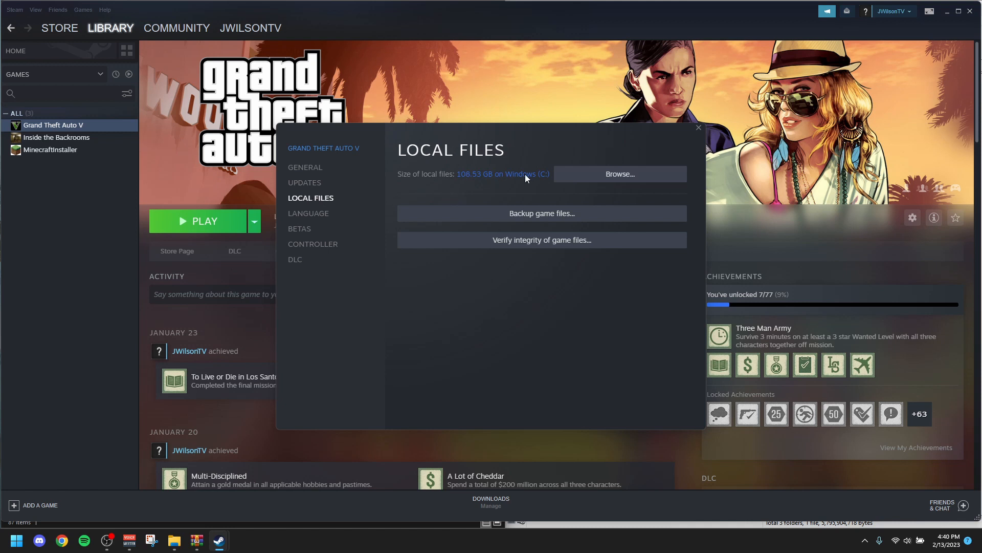
pyautogui.moveTo(619, 181)
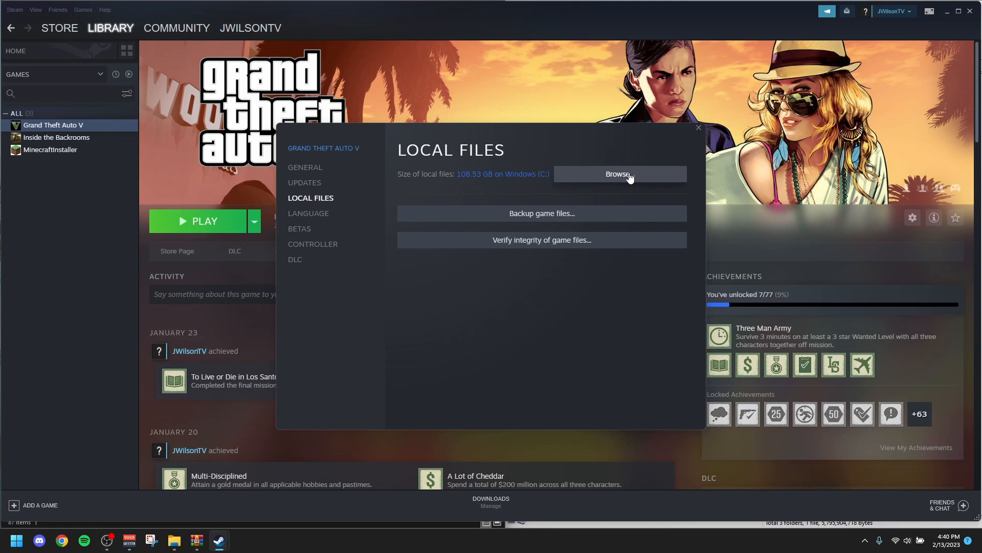
pyautogui.click(620, 174)
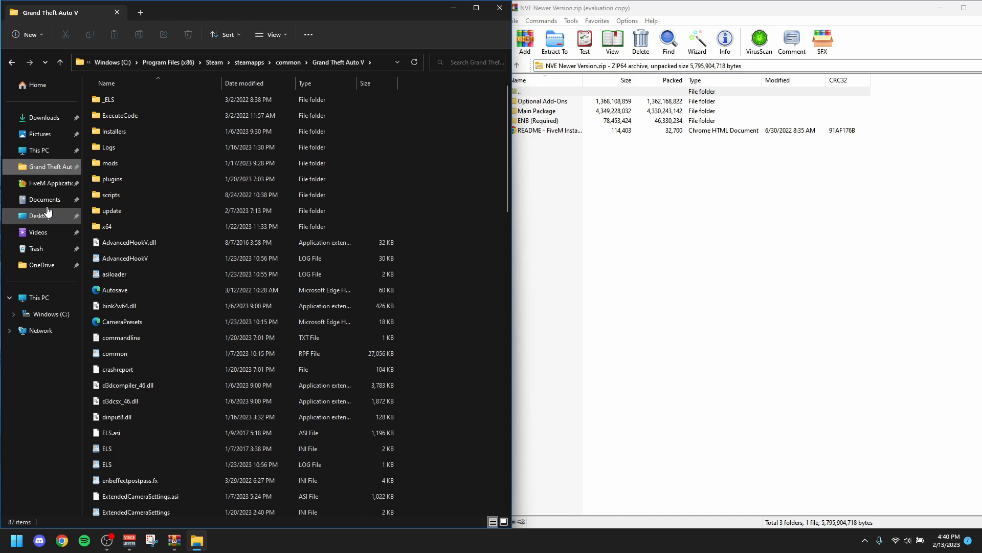
# Show the context menu for the pinned Grand Theft Auto V quick-access folder
pyautogui.rightClick(42, 166)
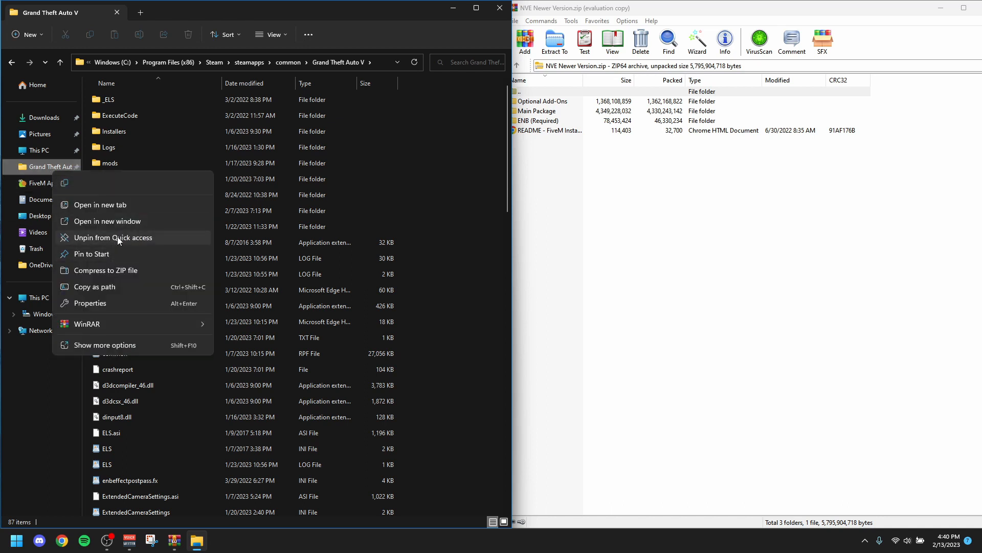
pyautogui.moveTo(157, 249)
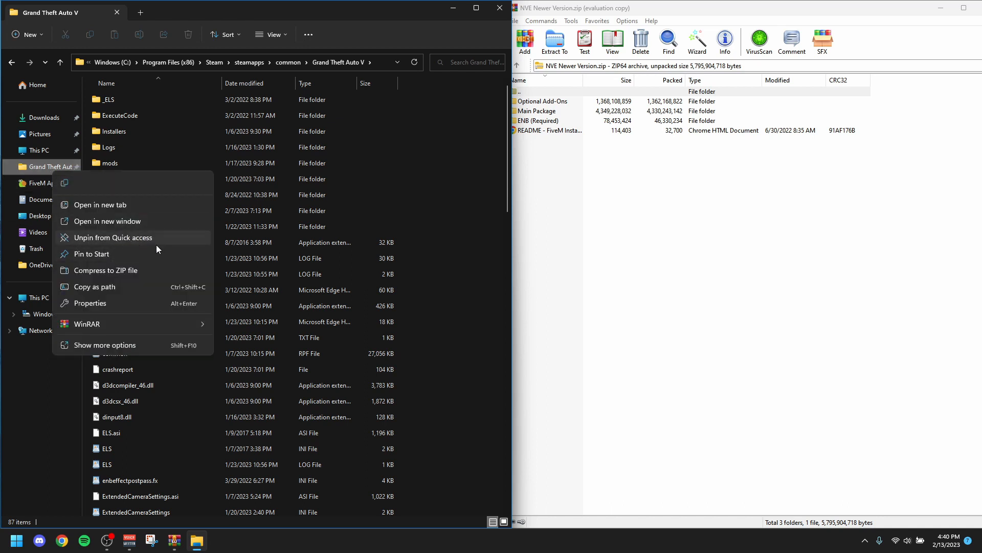
pyautogui.moveTo(416, 168)
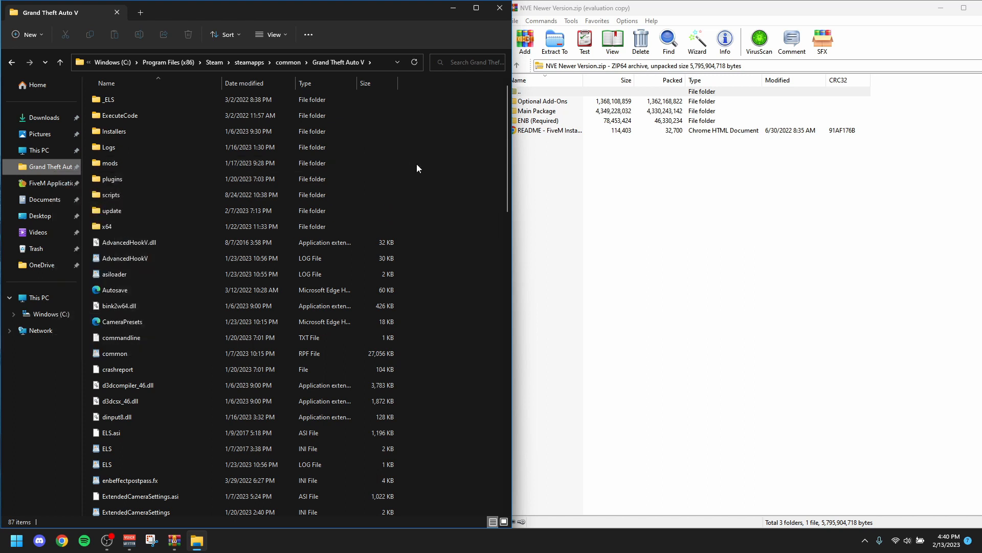
pyautogui.moveTo(459, 216)
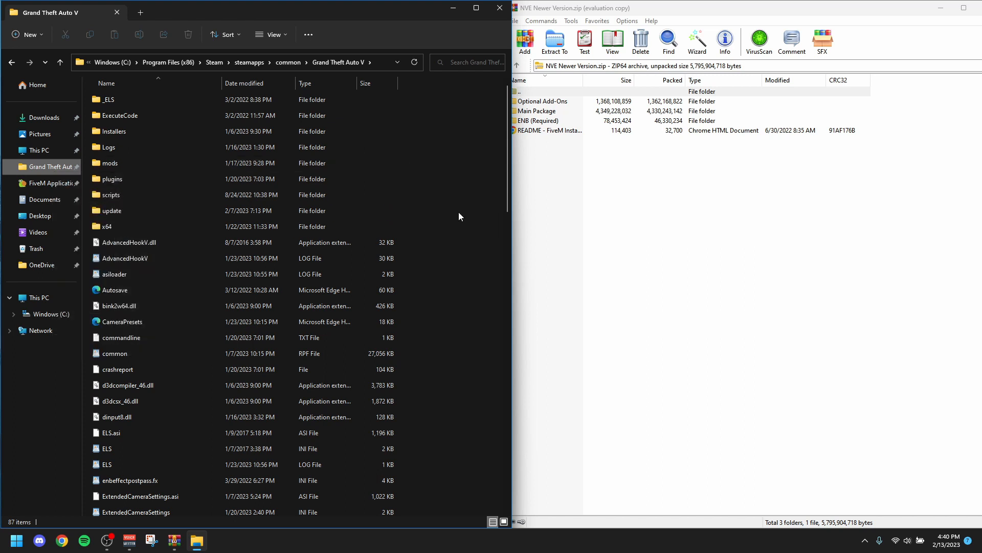
pyautogui.moveTo(505, 205)
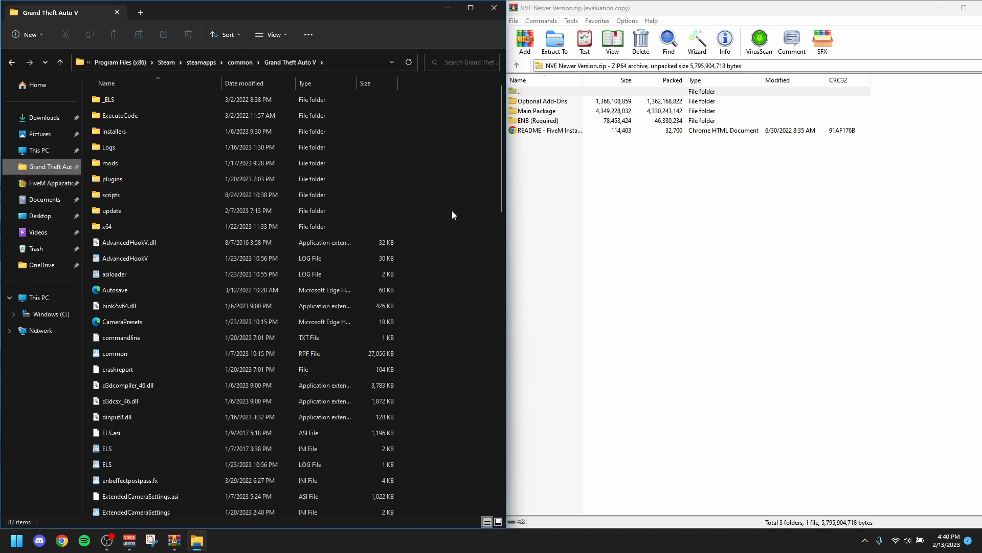
pyautogui.moveTo(640, 138)
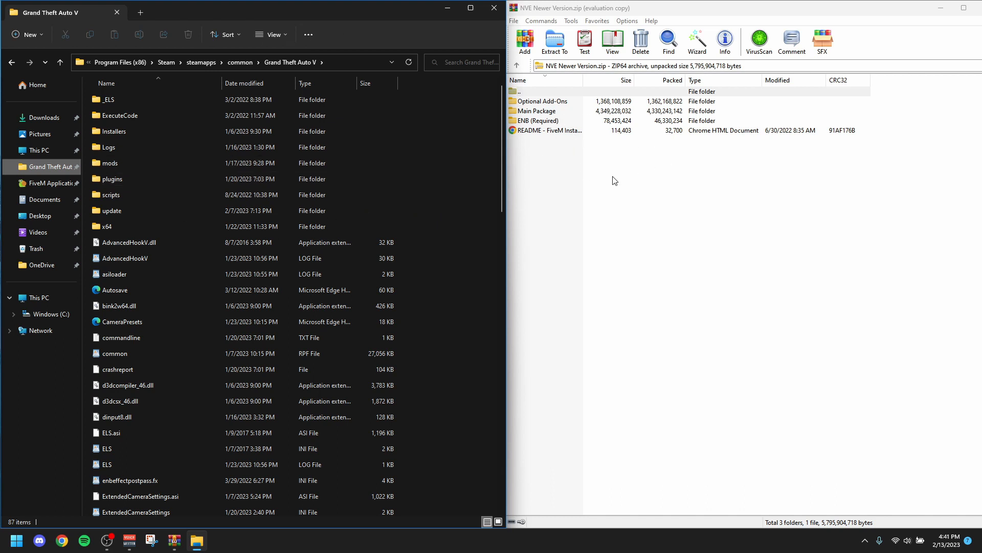
# Inside ENB (Required), compare presets, then open Medium Settings Preset [RECOMMENDED] and select all its files
pyautogui.click(536, 120)
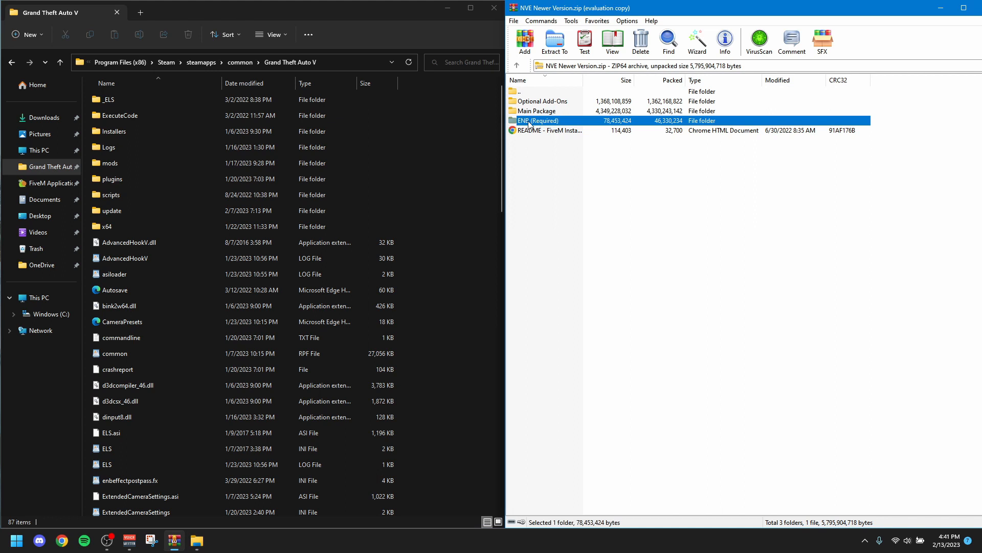
pyautogui.moveTo(564, 122)
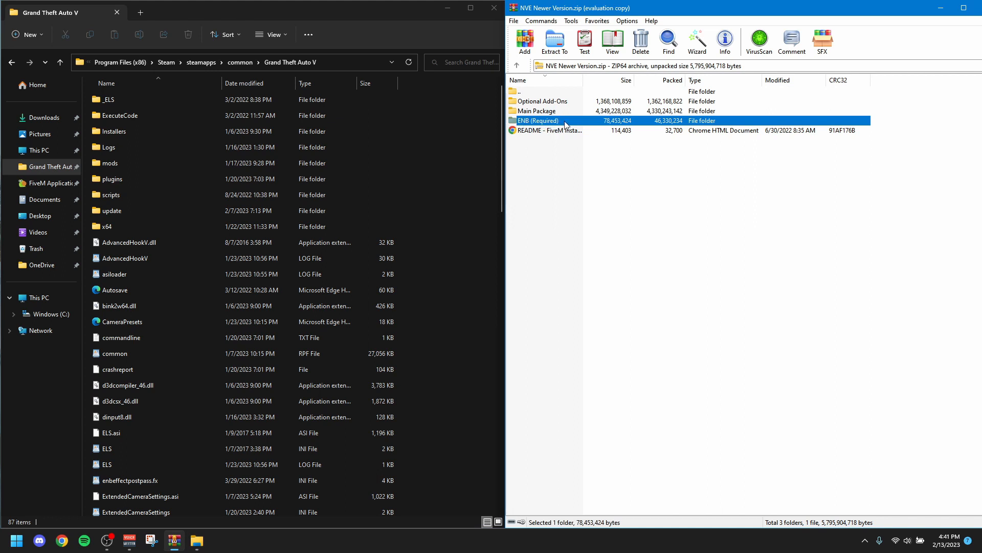
pyautogui.doubleClick(537, 121)
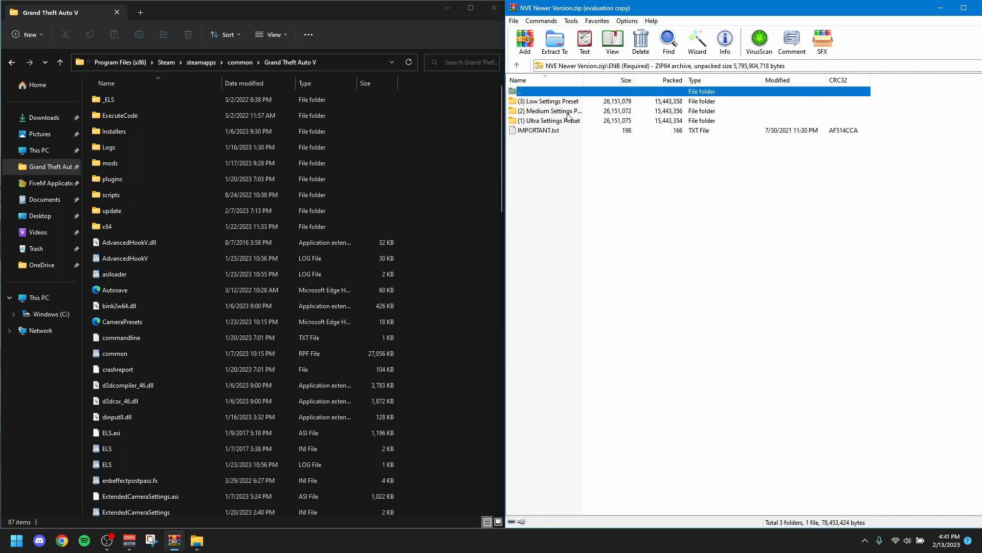
pyautogui.click(552, 111)
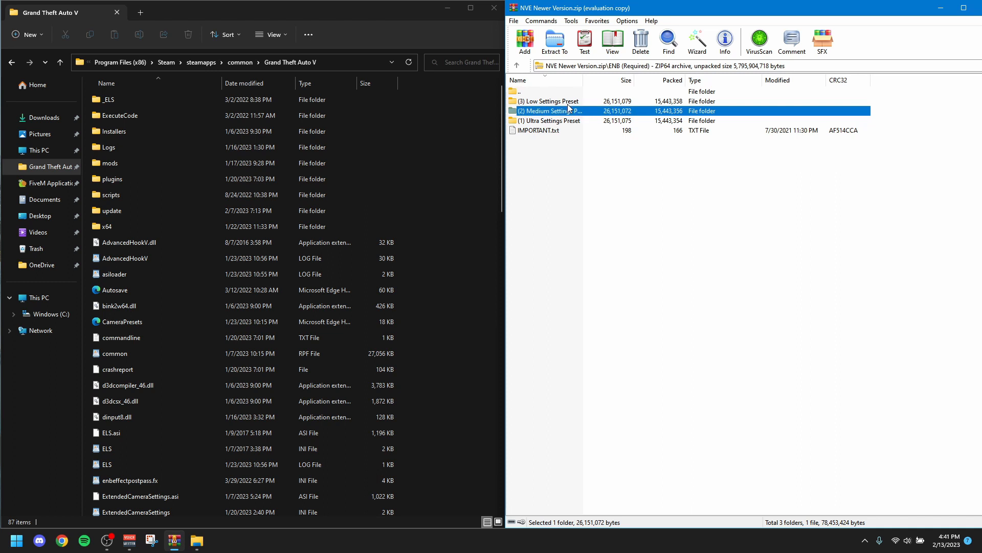
pyautogui.click(548, 101)
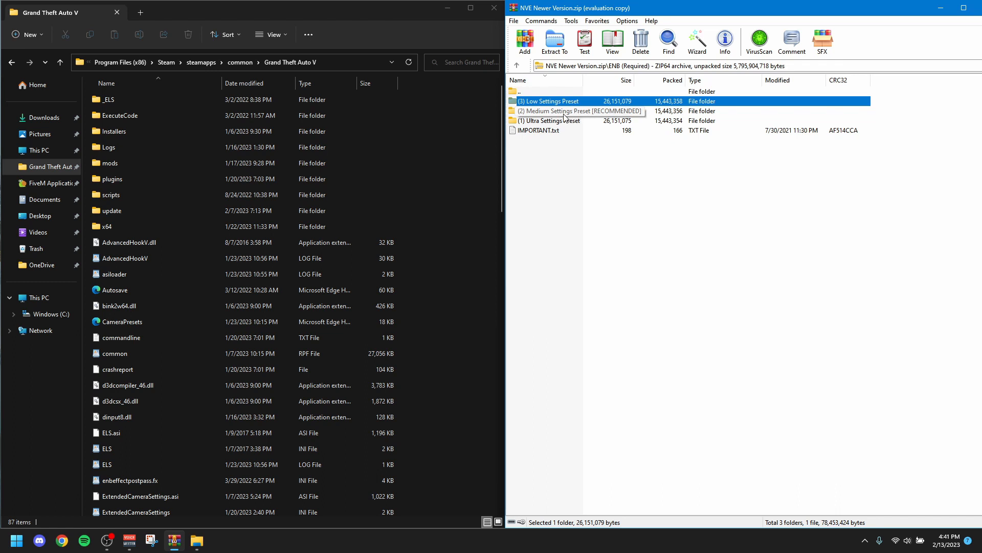
pyautogui.moveTo(666, 120)
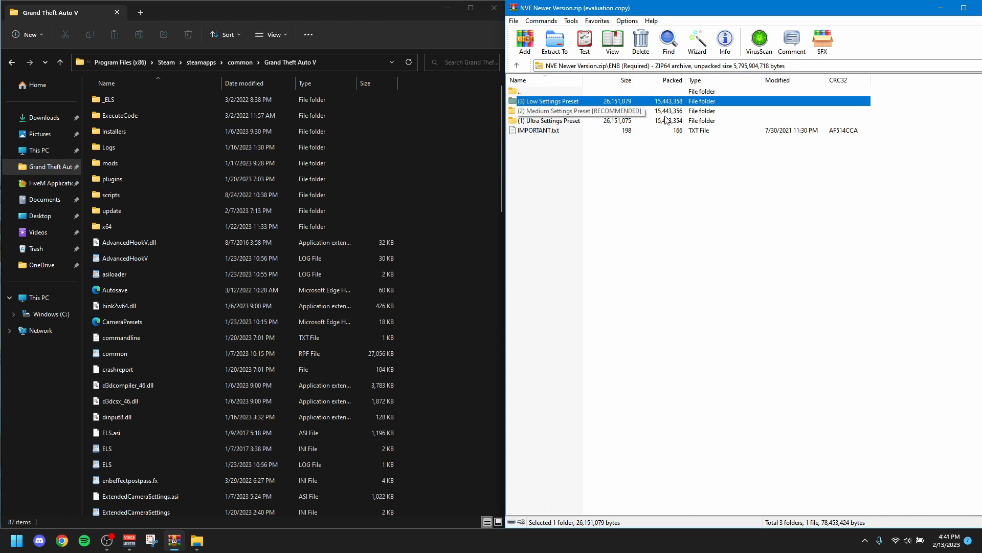
pyautogui.moveTo(663, 118)
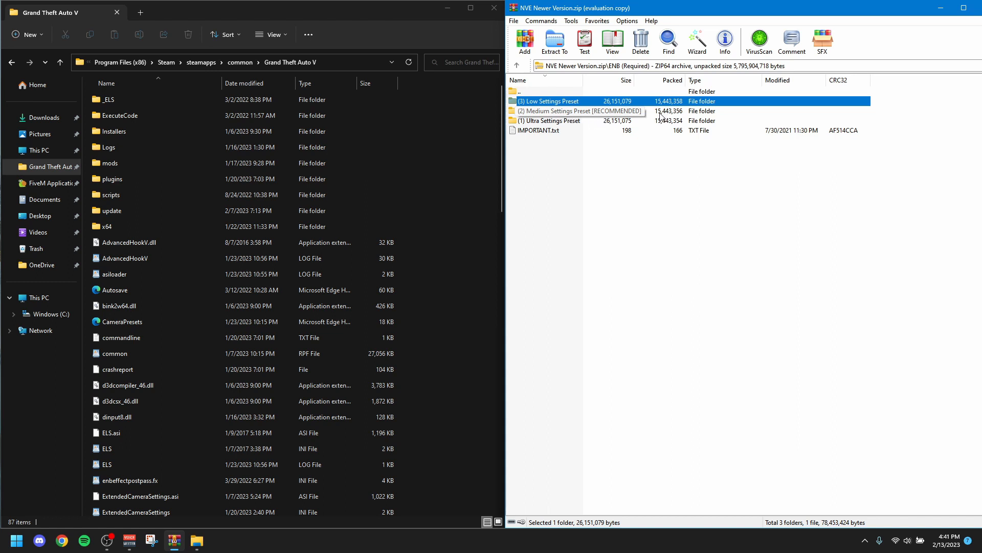
pyautogui.click(554, 120)
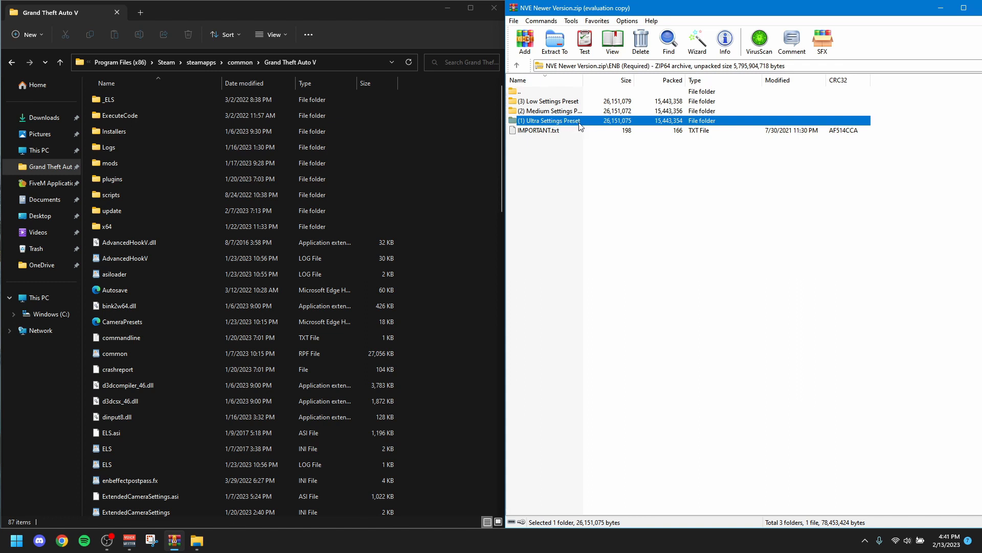
pyautogui.click(564, 111)
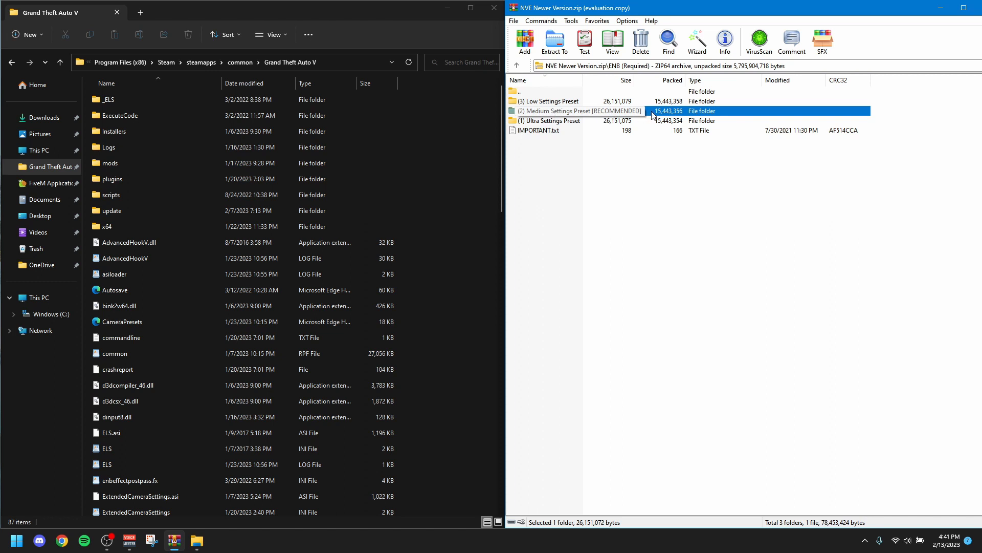
pyautogui.doubleClick(579, 111)
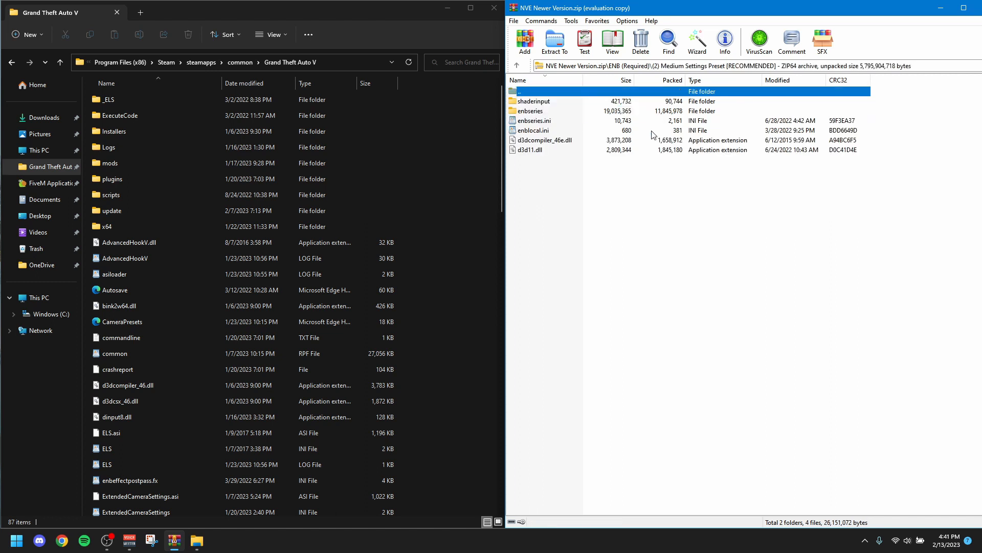
pyautogui.press('ctrl+a')
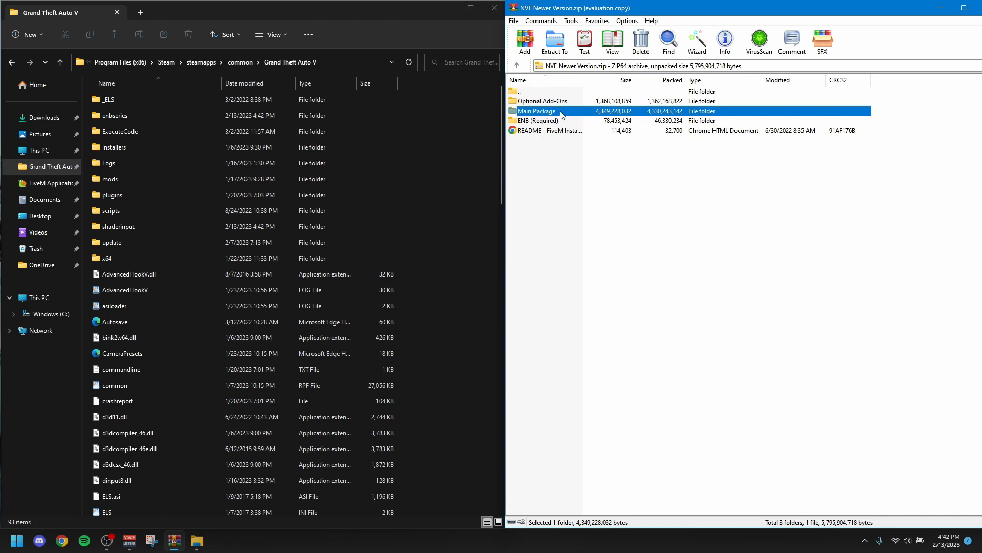
# Open the Main Package mods folder listing a_NVE.rpf, p_NVE_Vegetation.rpf and other RPFs
pyautogui.doubleClick(536, 111)
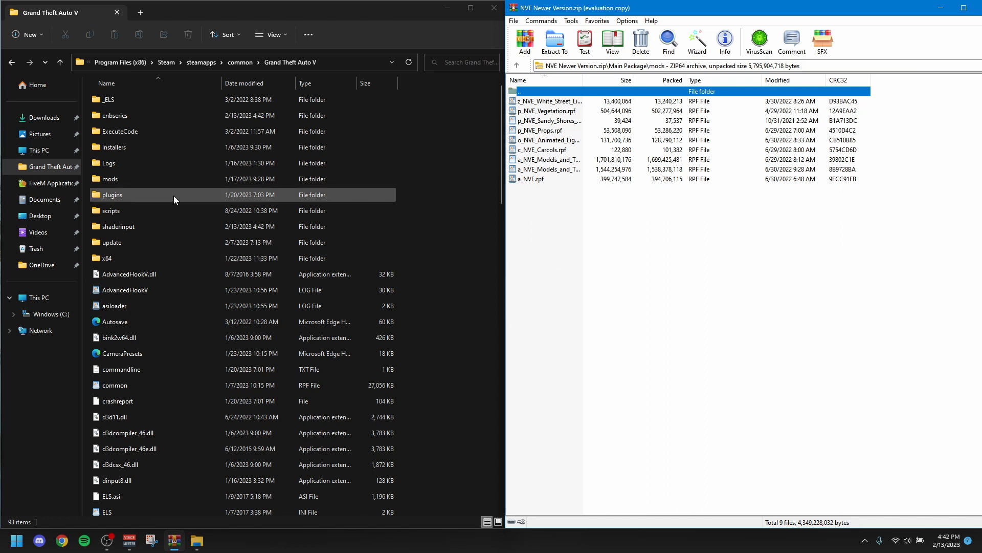
pyautogui.moveTo(132, 210)
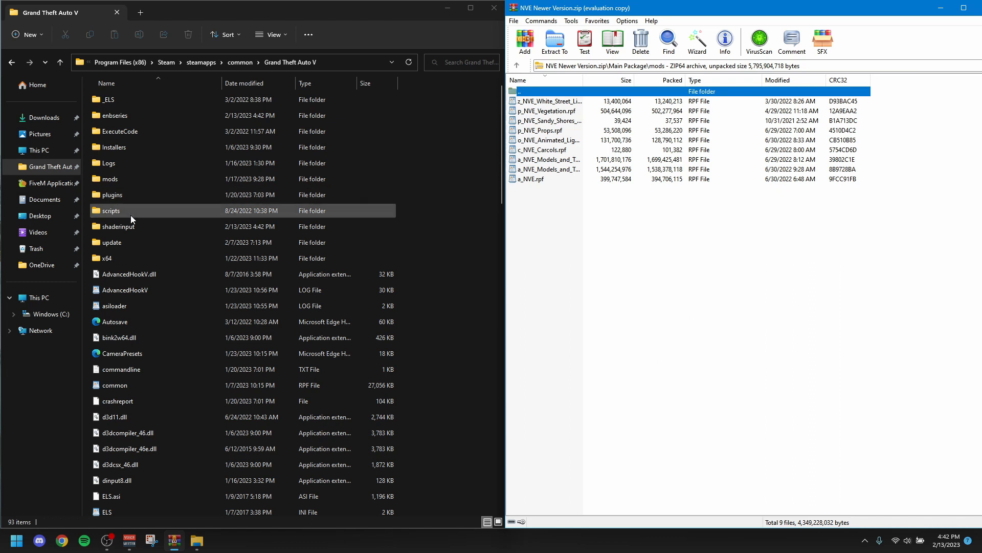
# Search the Start menu for FiveM and go to the shortcut's file location
pyautogui.click(48, 182)
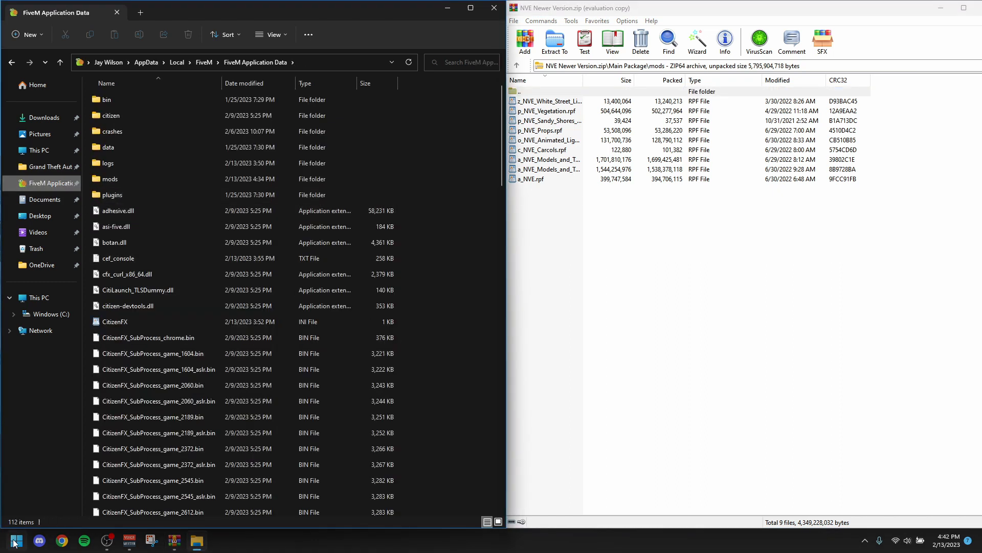
pyautogui.click(16, 540)
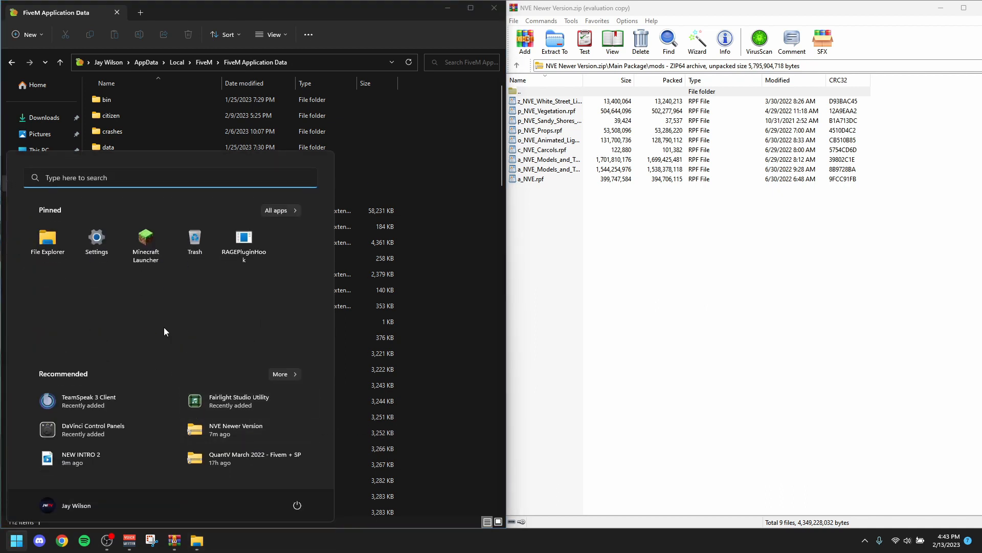
pyautogui.write('fivem')
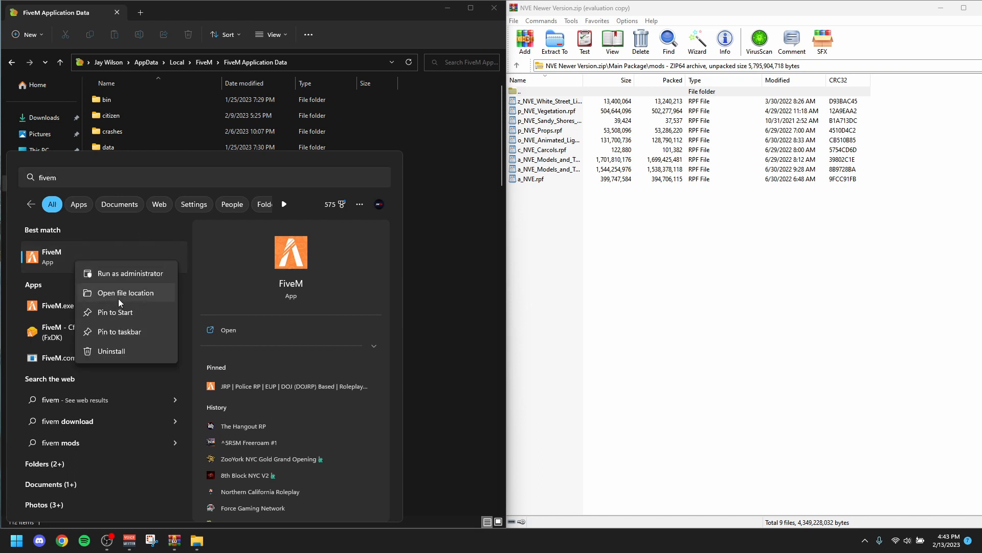
pyautogui.click(126, 293)
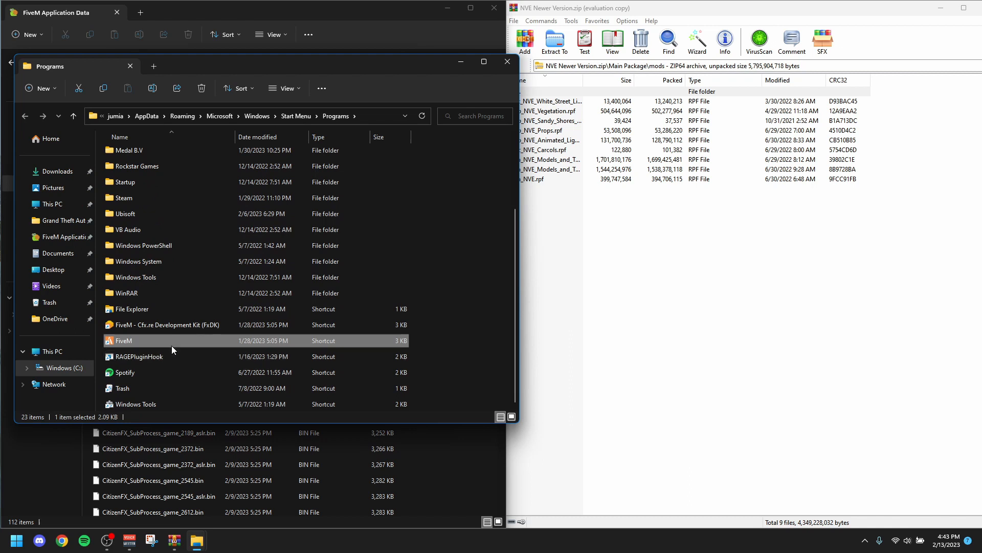
# Follow the FiveM shortcut to its install folder and open FiveM Application Data
pyautogui.rightClick(124, 340)
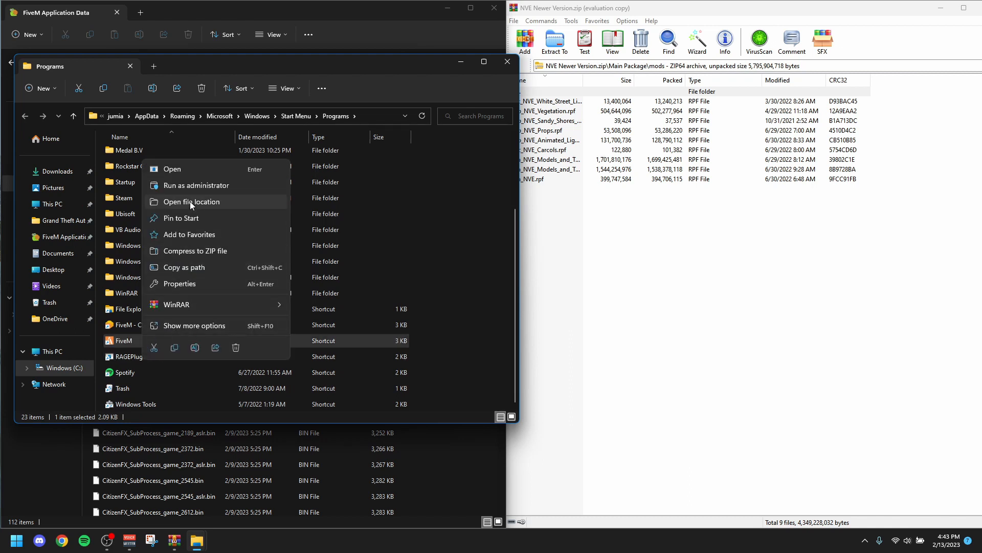
pyautogui.click(192, 202)
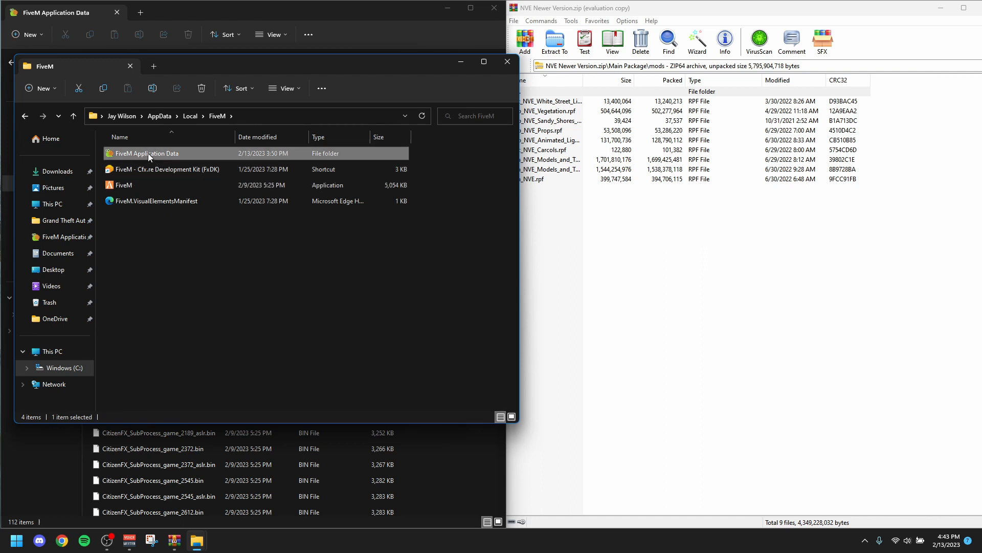
pyautogui.doubleClick(147, 153)
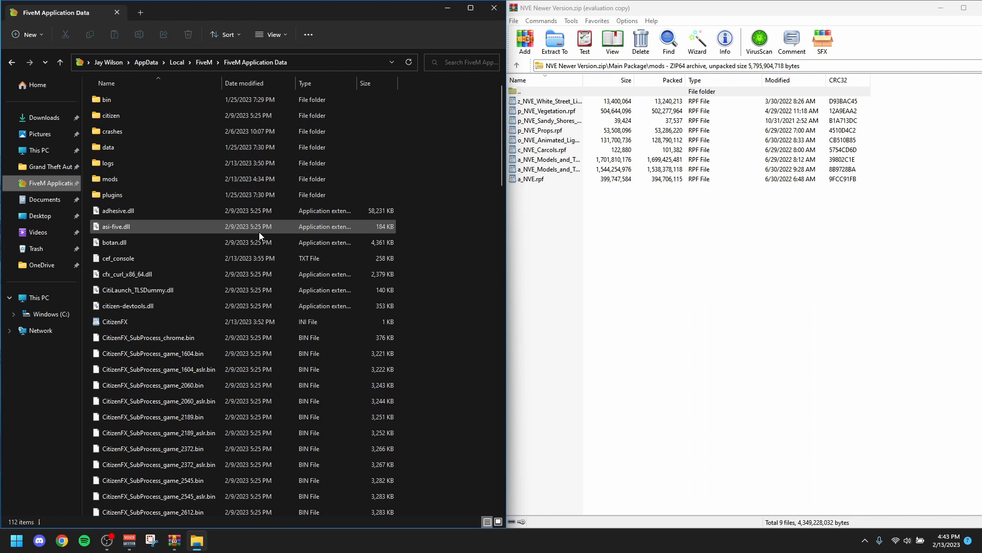
pyautogui.rightClick(59, 182)
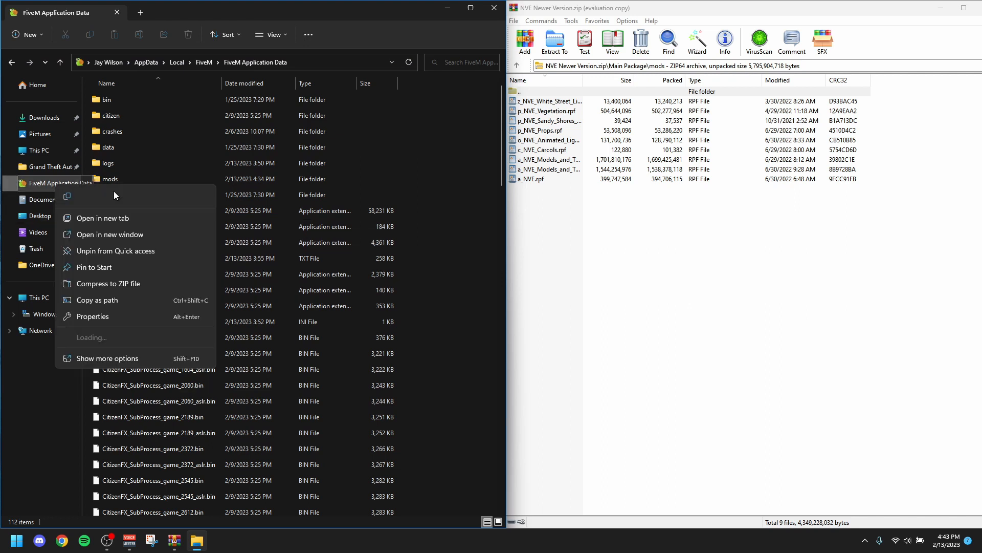
pyautogui.click(493, 259)
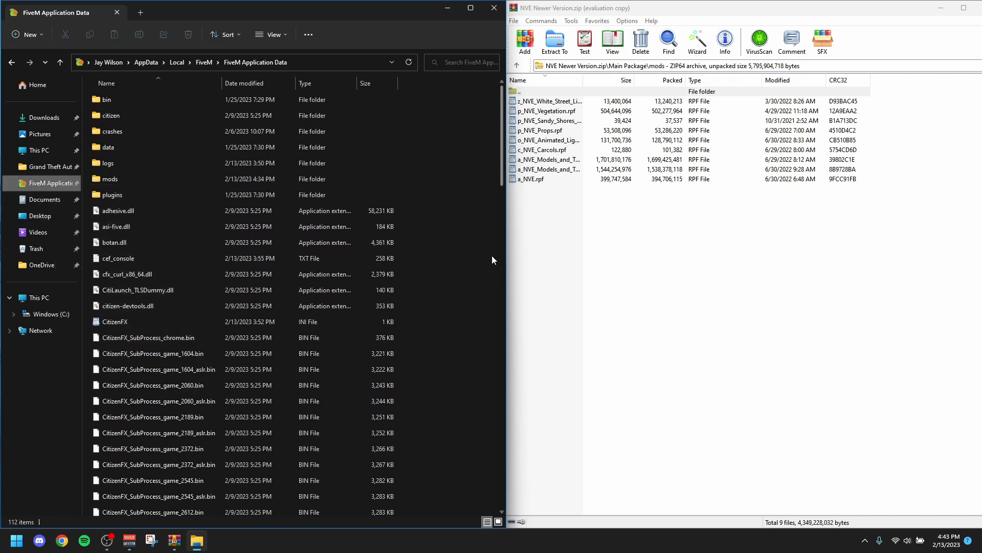
pyautogui.moveTo(515, 229)
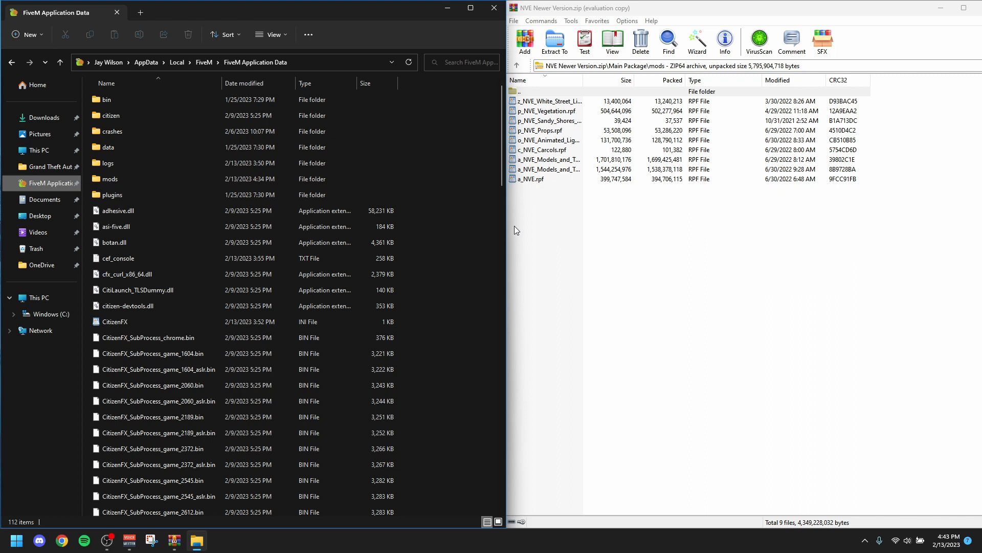
pyautogui.moveTo(578, 213)
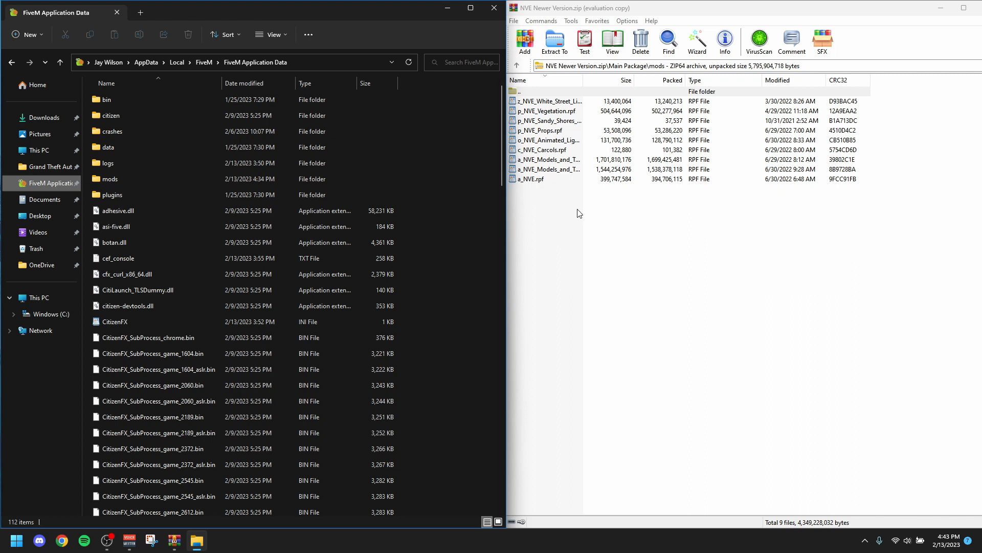
pyautogui.moveTo(111, 179)
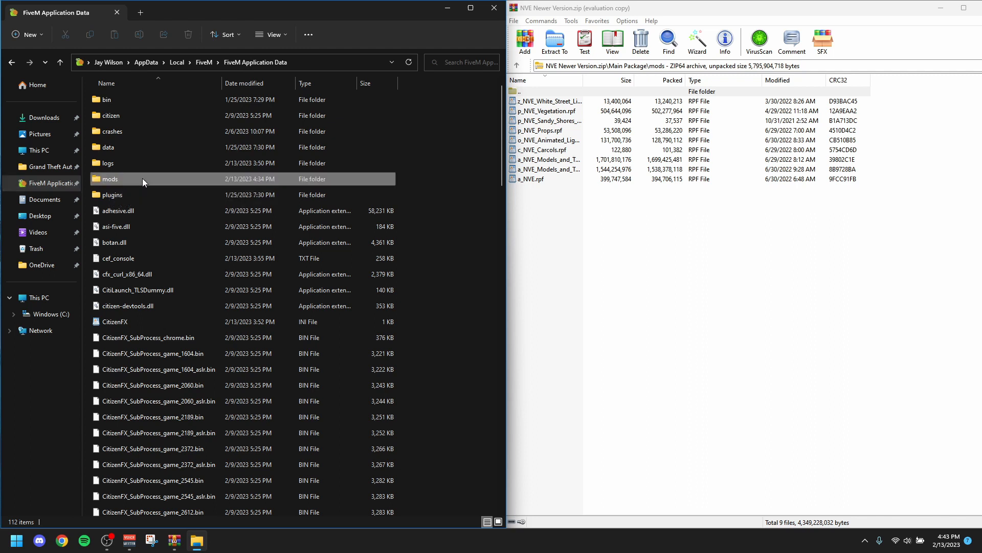
# Open FiveM's mods folder and select the four a_NVE and c_NVE_Carcols RPF files in WinRAR
pyautogui.doubleClick(110, 179)
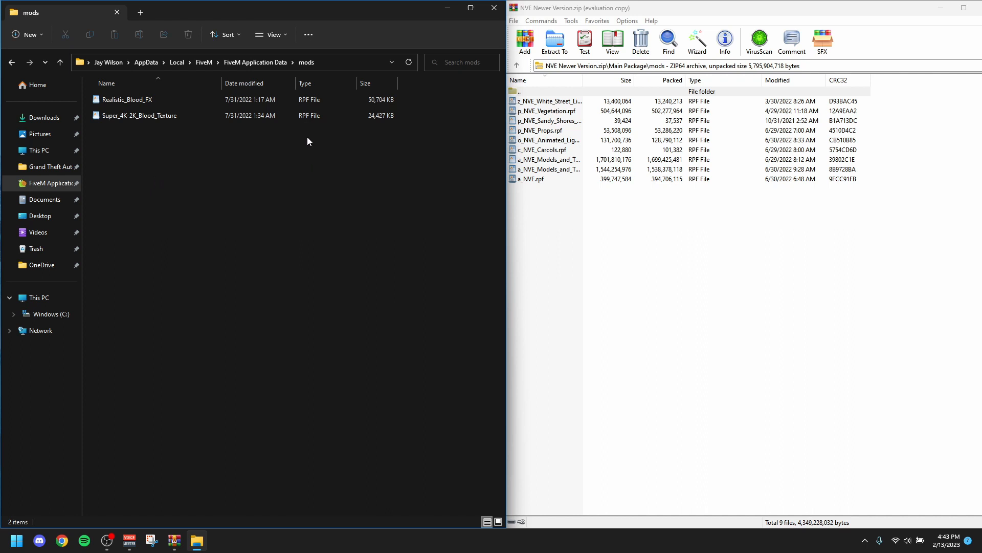
pyautogui.moveTo(573, 161)
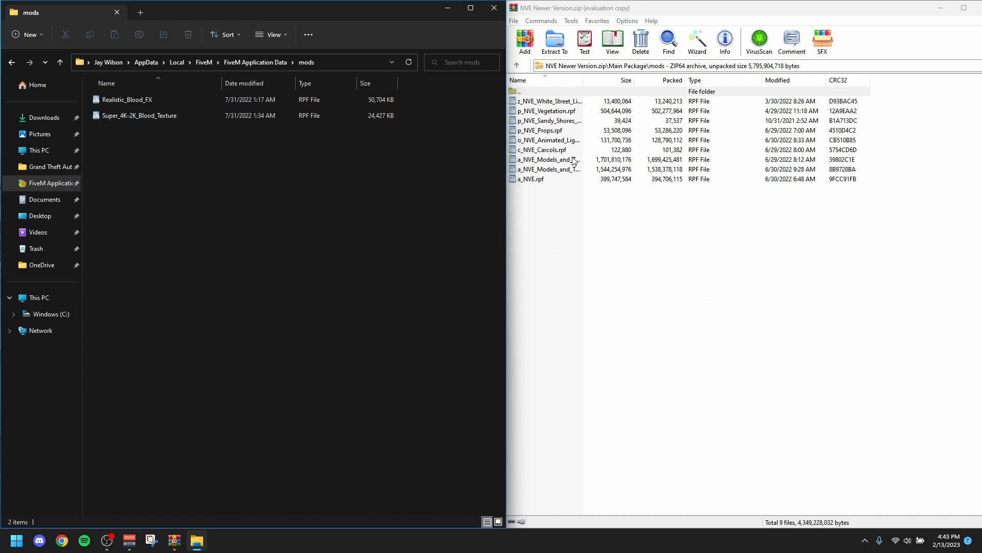
pyautogui.click(531, 179)
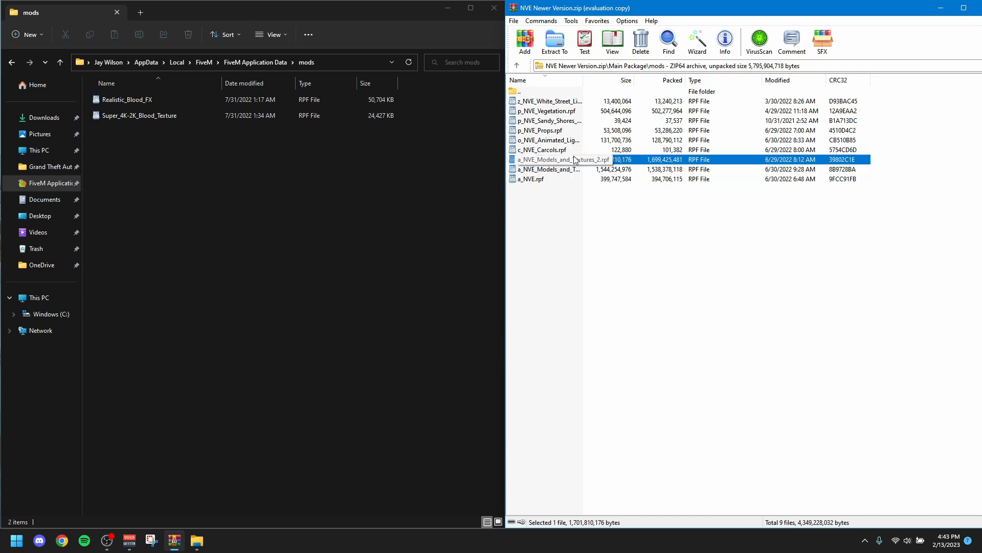
pyautogui.click(542, 149)
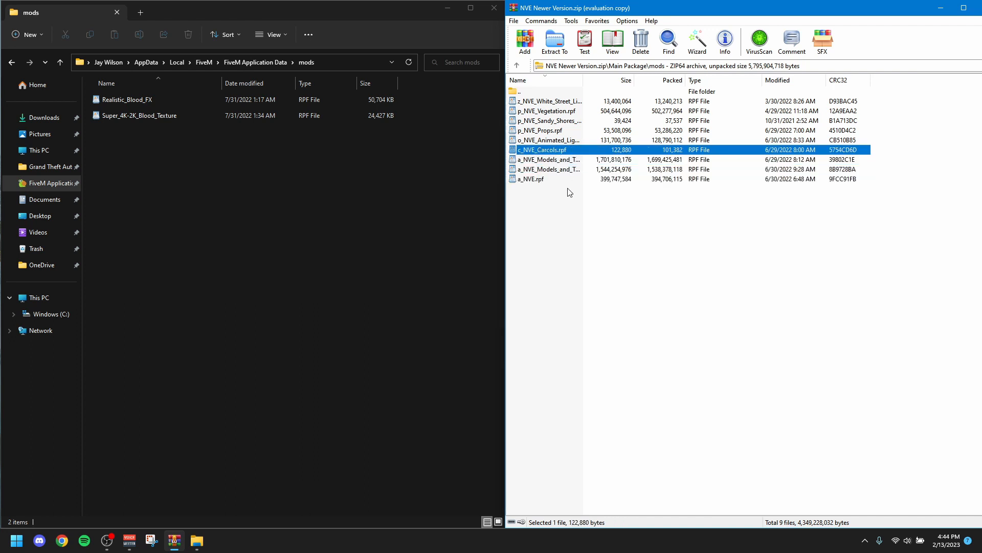
pyautogui.click(554, 42)
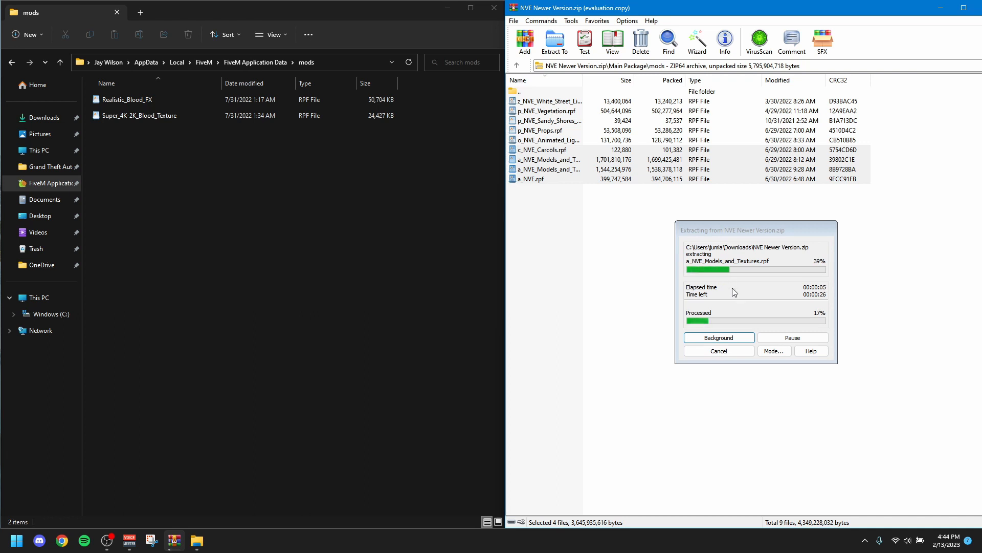
pyautogui.moveTo(607, 305)
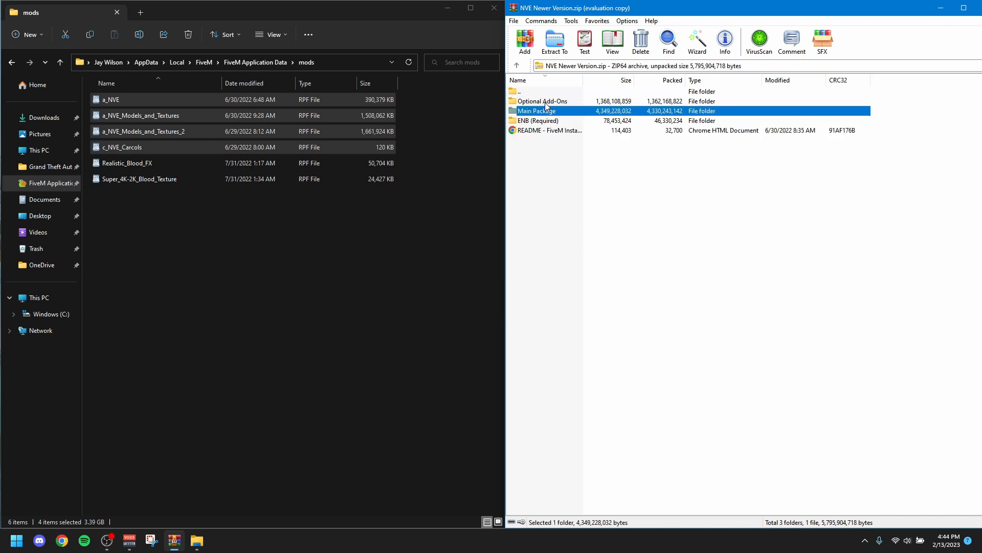
# Pick the More Car Engine Smoke RPF from Optional Add-Ons
pyautogui.doubleClick(542, 101)
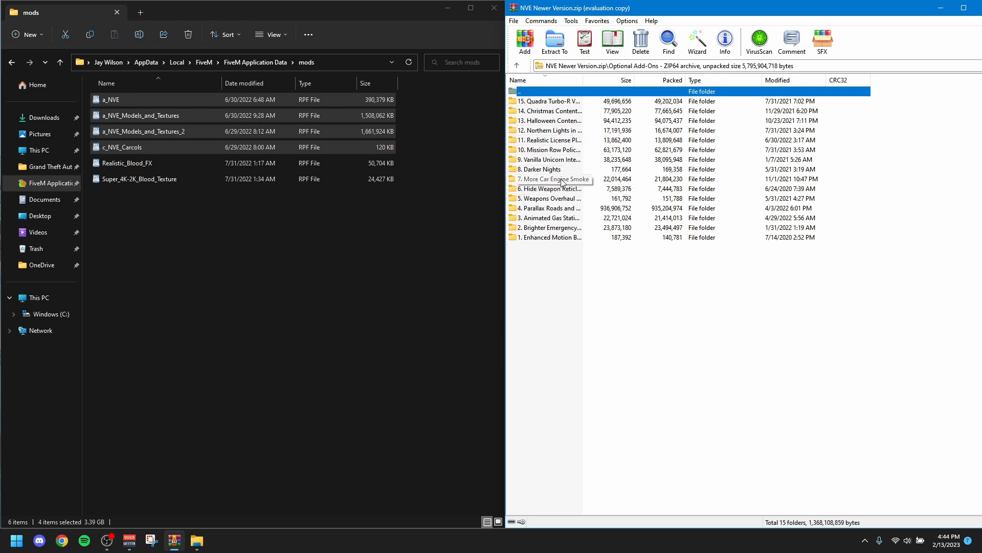
pyautogui.doubleClick(549, 179)
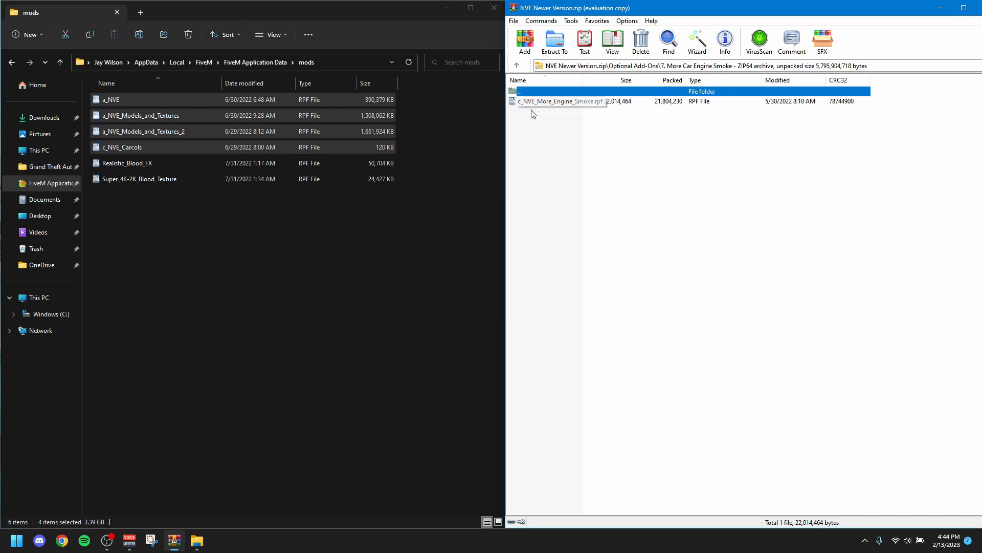
pyautogui.click(564, 101)
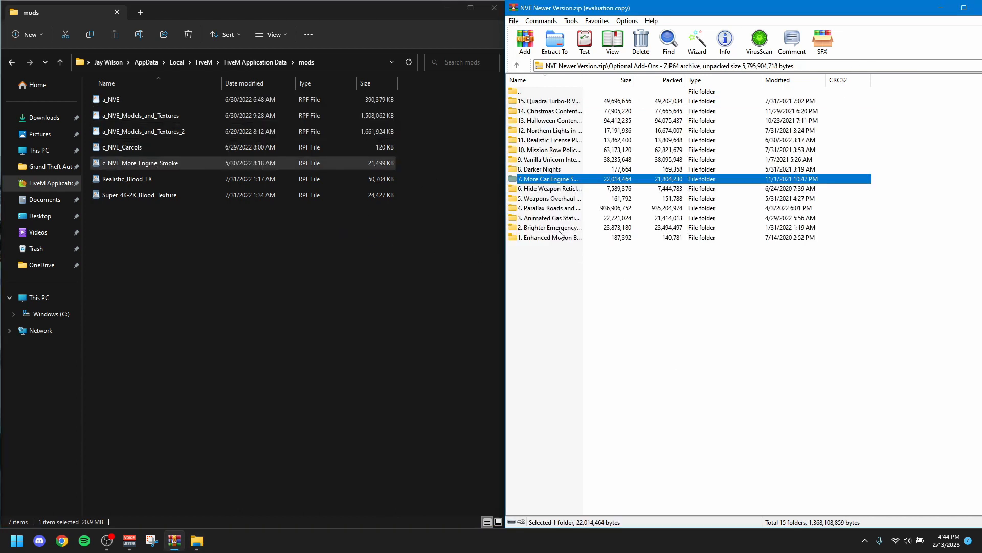
# Add the Brighter Emergency Lights and Medium Intensity Enhanced Motion Blur RPFs, then close the mods window
pyautogui.doubleClick(548, 228)
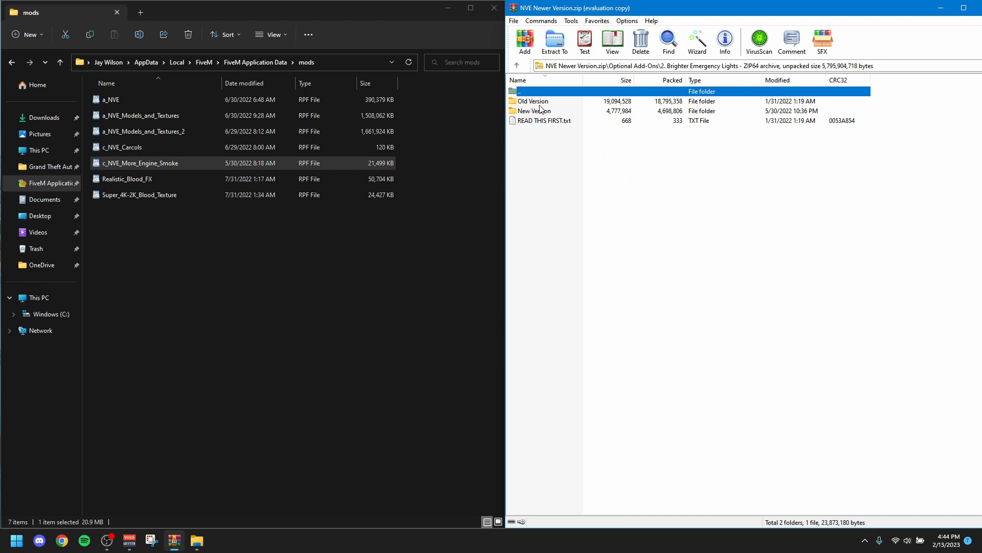
pyautogui.moveTo(546, 117)
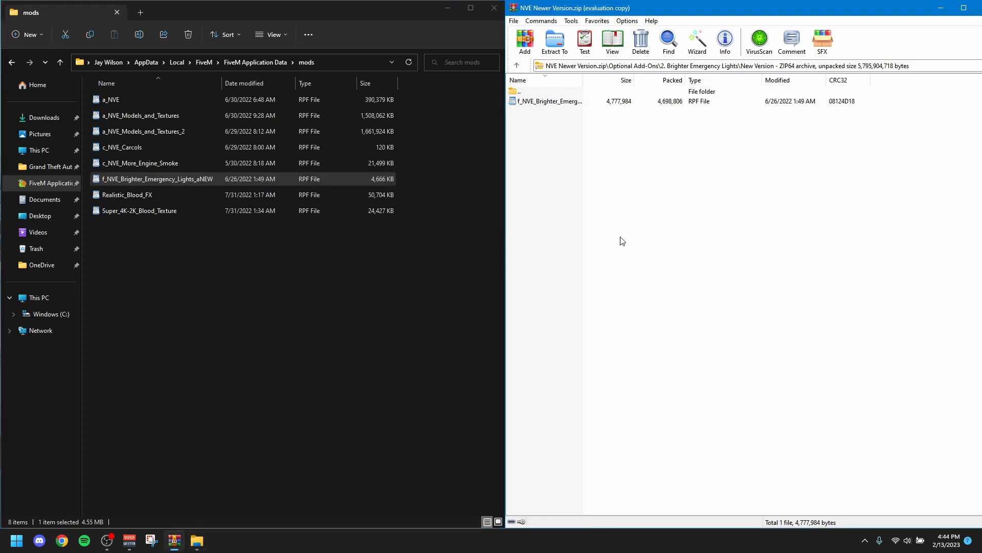
pyautogui.click(516, 66)
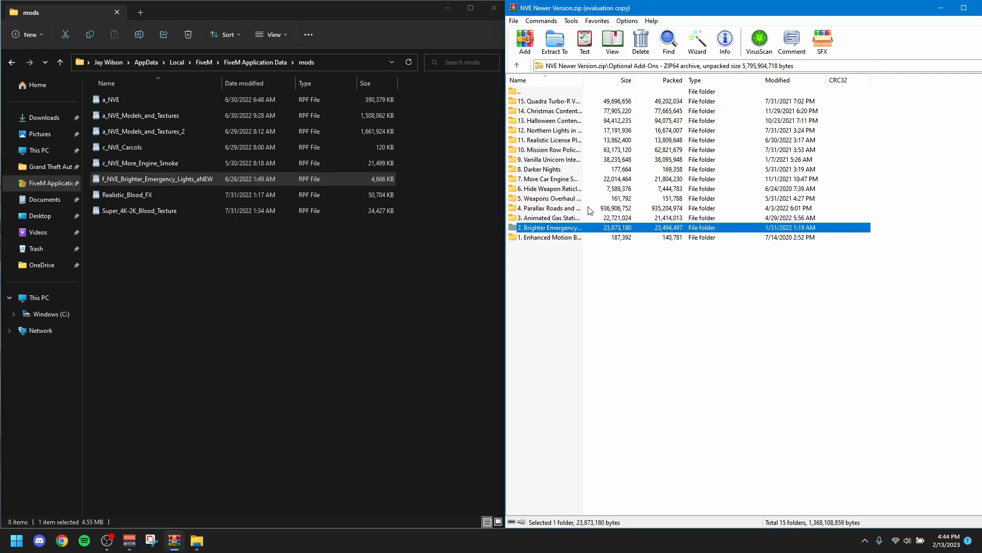
pyautogui.doubleClick(550, 237)
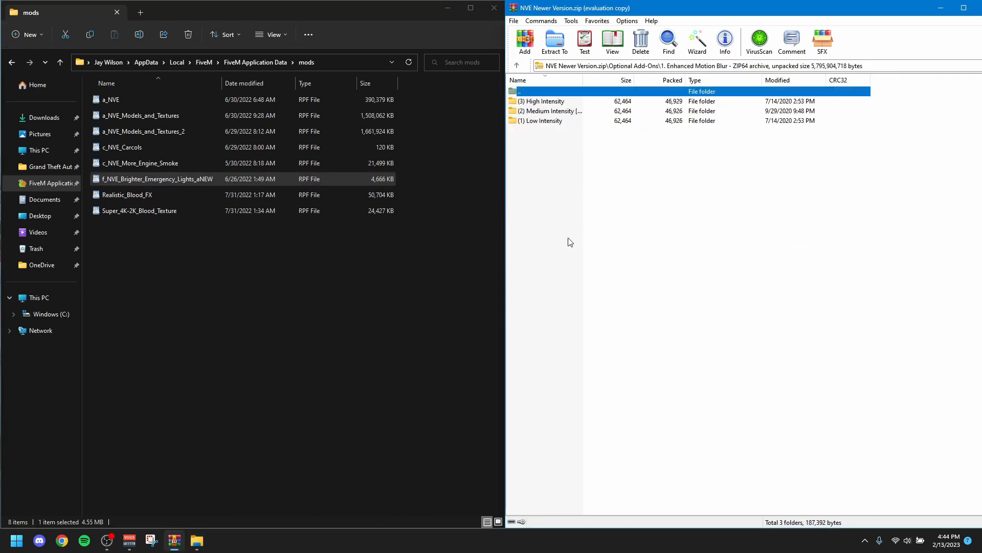
pyautogui.doubleClick(549, 111)
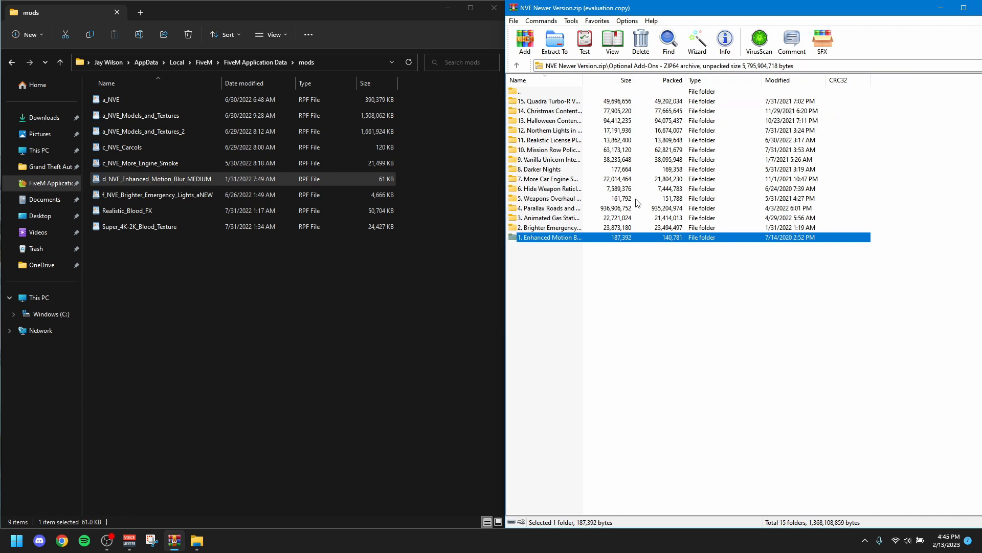
pyautogui.moveTo(641, 188)
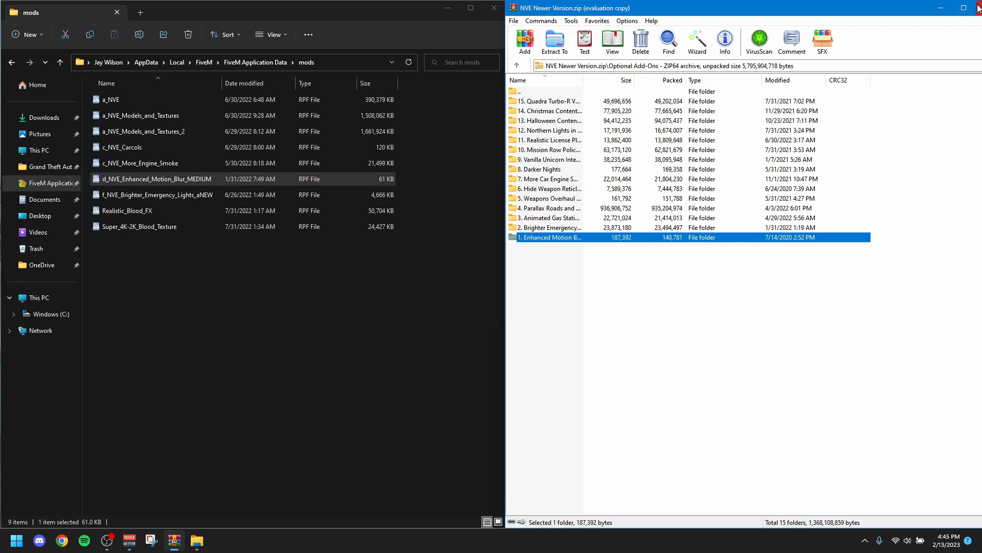
pyautogui.click(516, 66)
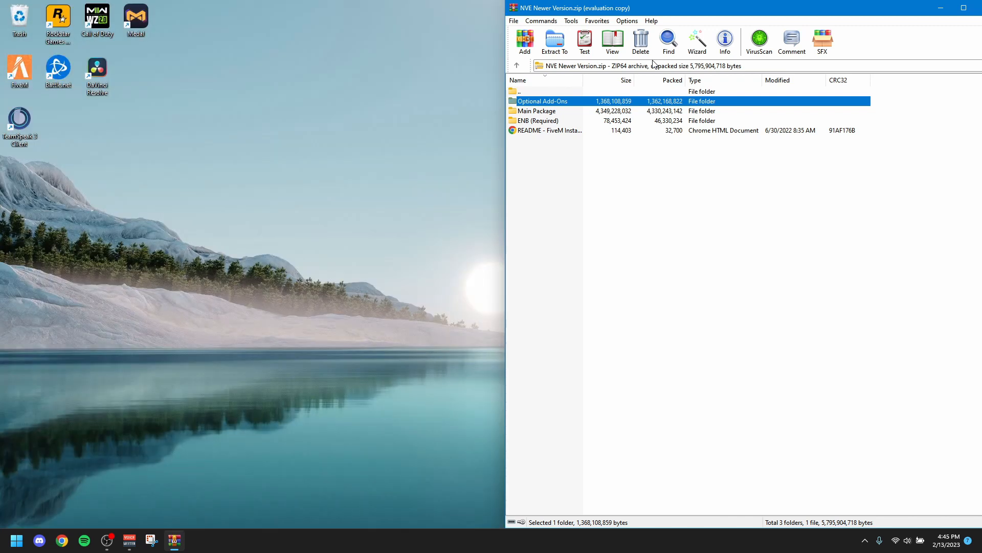
# Close WinRAR, leaving the Windows desktop with its game shortcuts
pyautogui.click(940, 7)
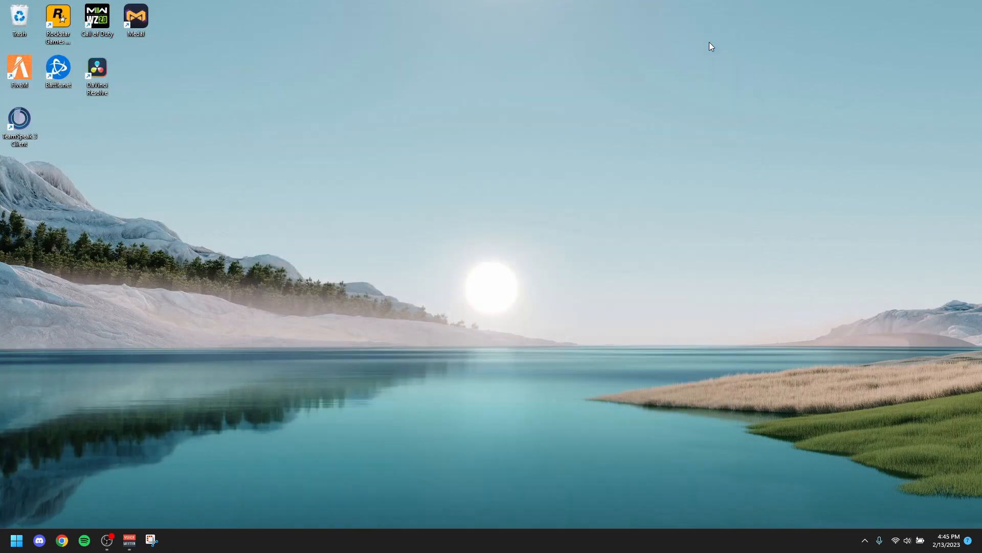
pyautogui.moveTo(478, 302)
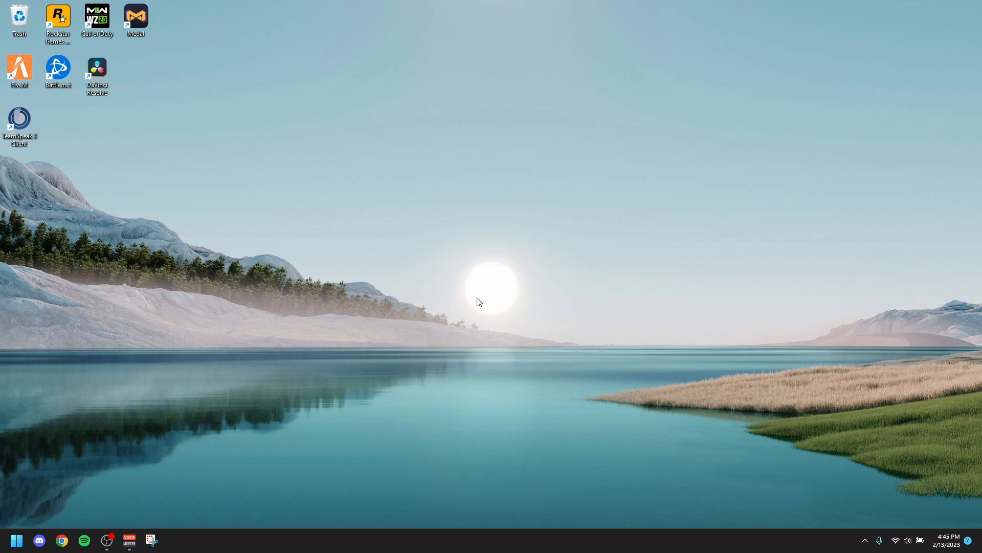
pyautogui.moveTo(480, 305)
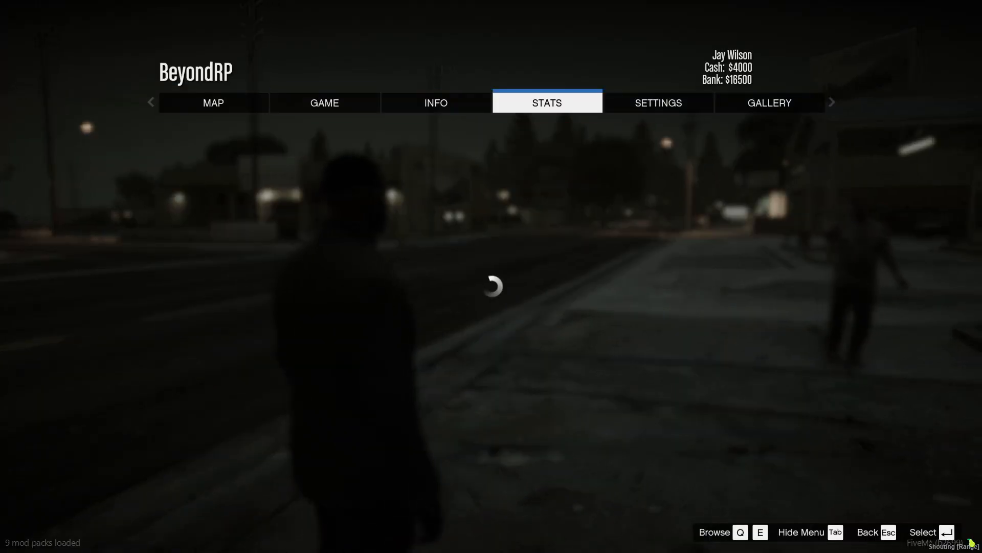
# Open FiveM's Graphics settings, scroll to check texture quality, then exit
pyautogui.click(658, 102)
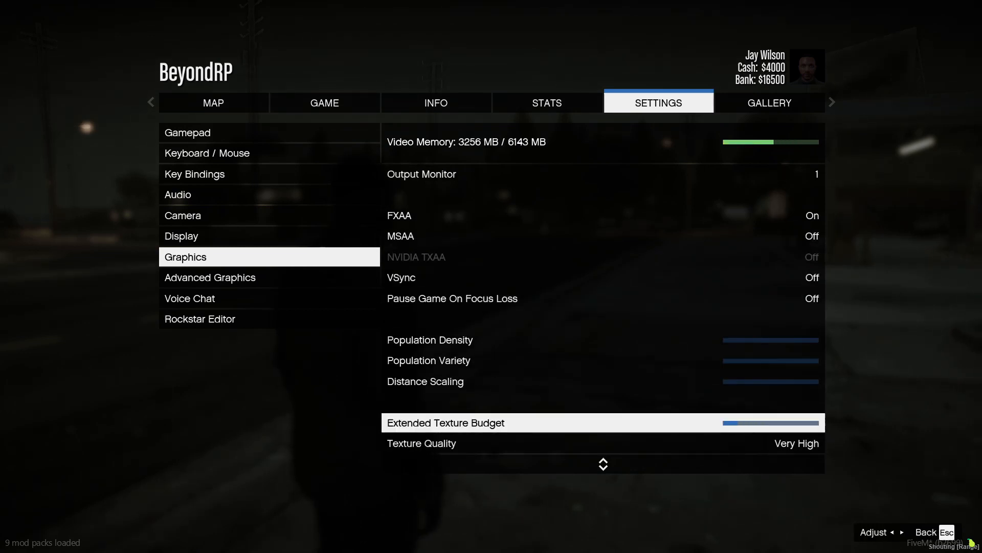
pyautogui.scroll(-3)
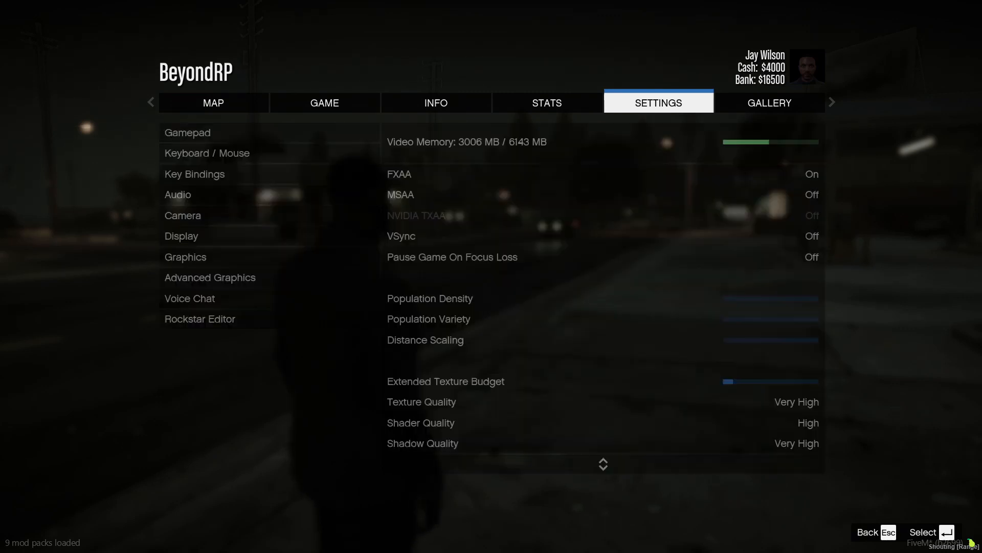
pyautogui.press('Escape')
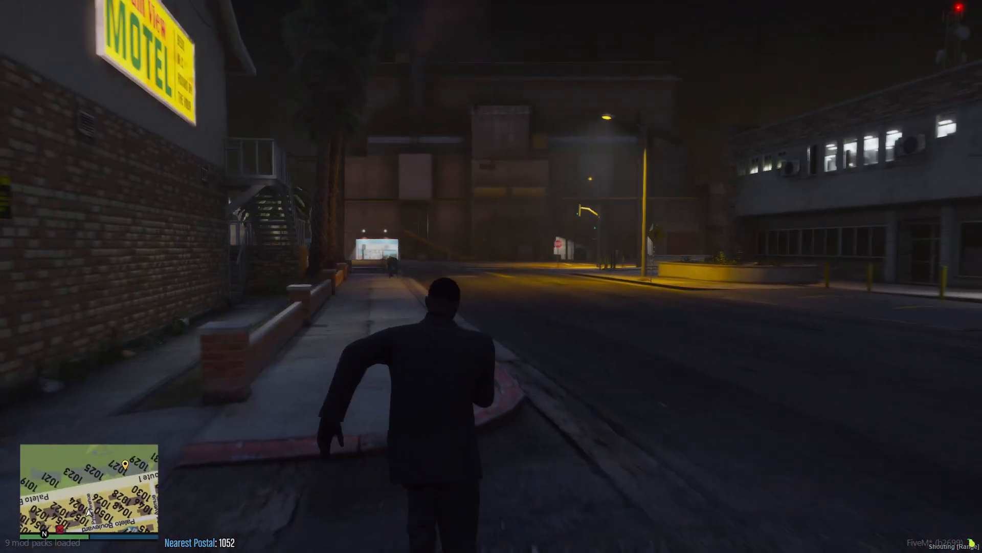
# Run, then walk, the character down the night street past the motel
pyautogui.press('w')
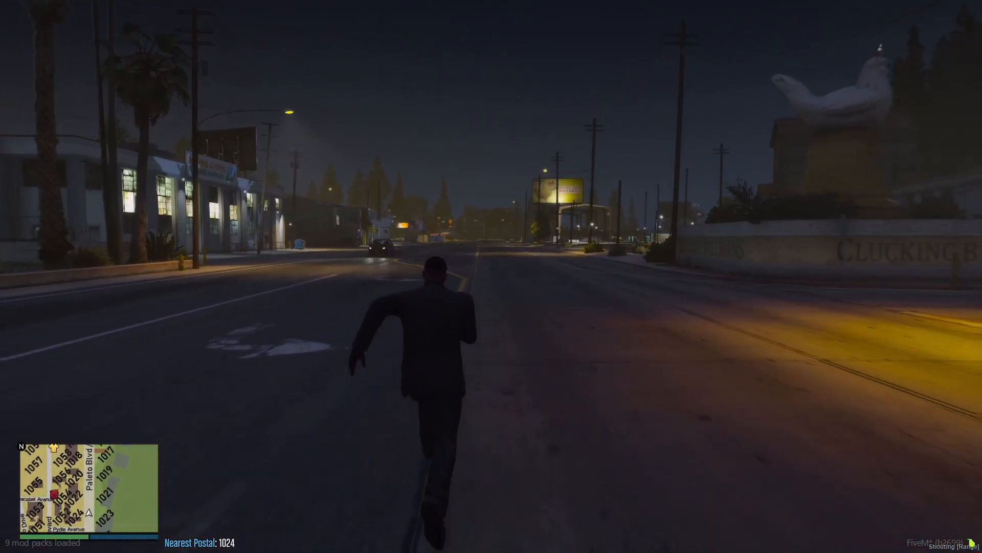
pyautogui.press('w')
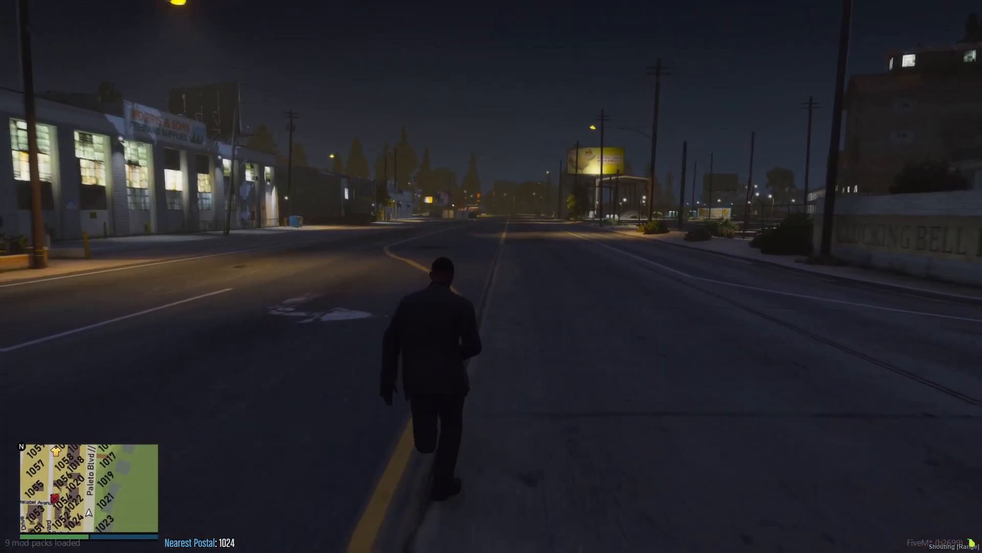